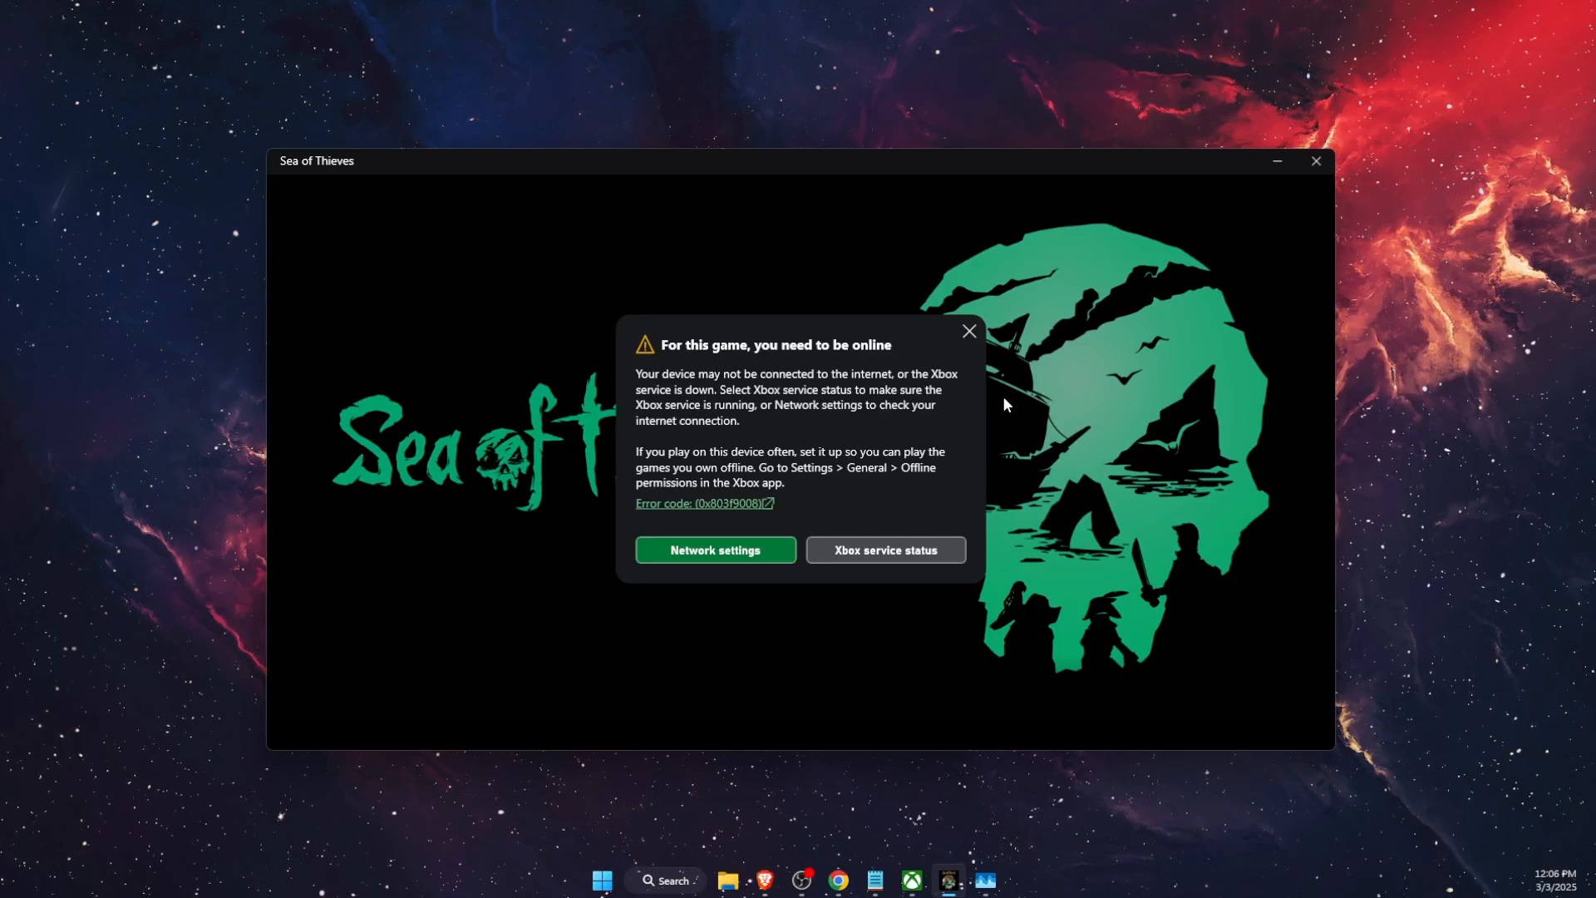
mouse_move(810, 349)
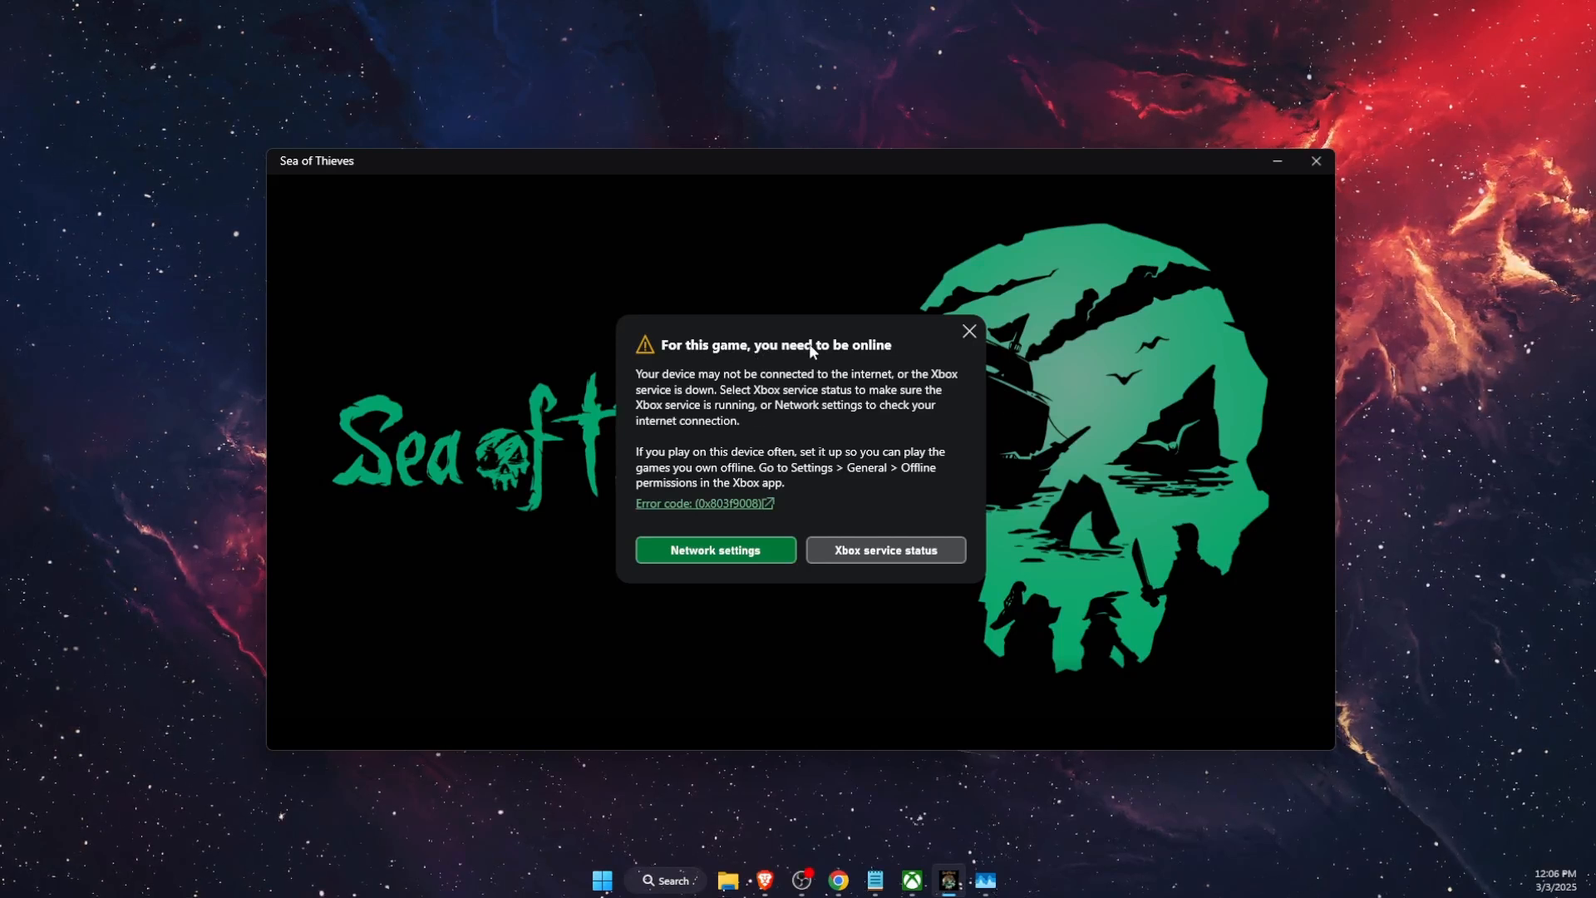
mouse_move(830, 507)
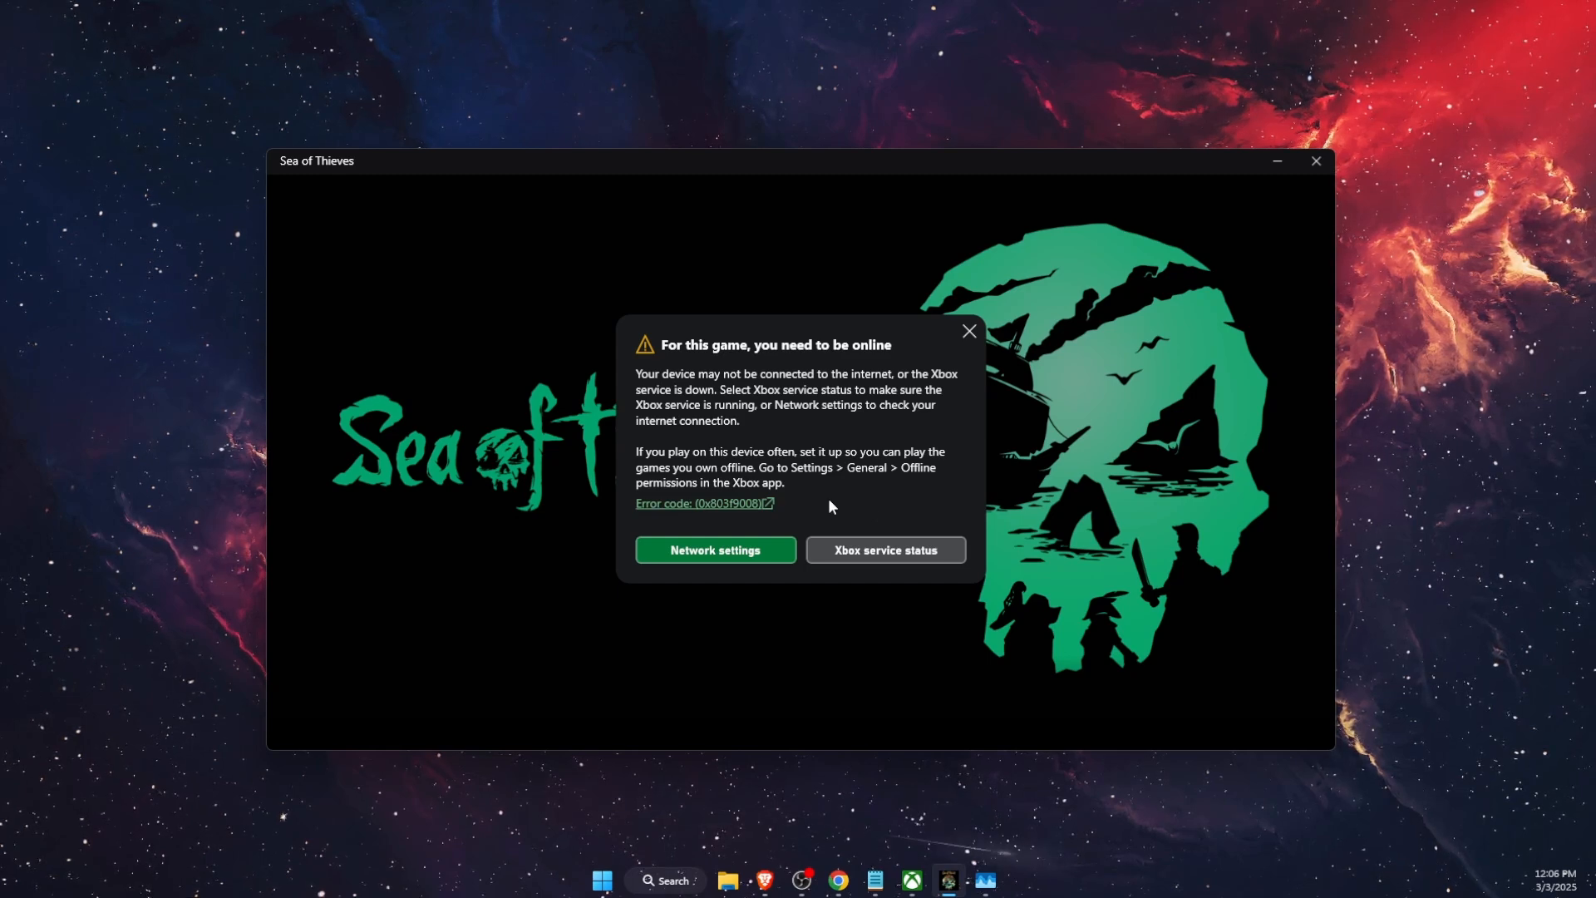
Dismiss the 'you need to be online' error and close the Sea of Thieves window
left_click(1313, 161)
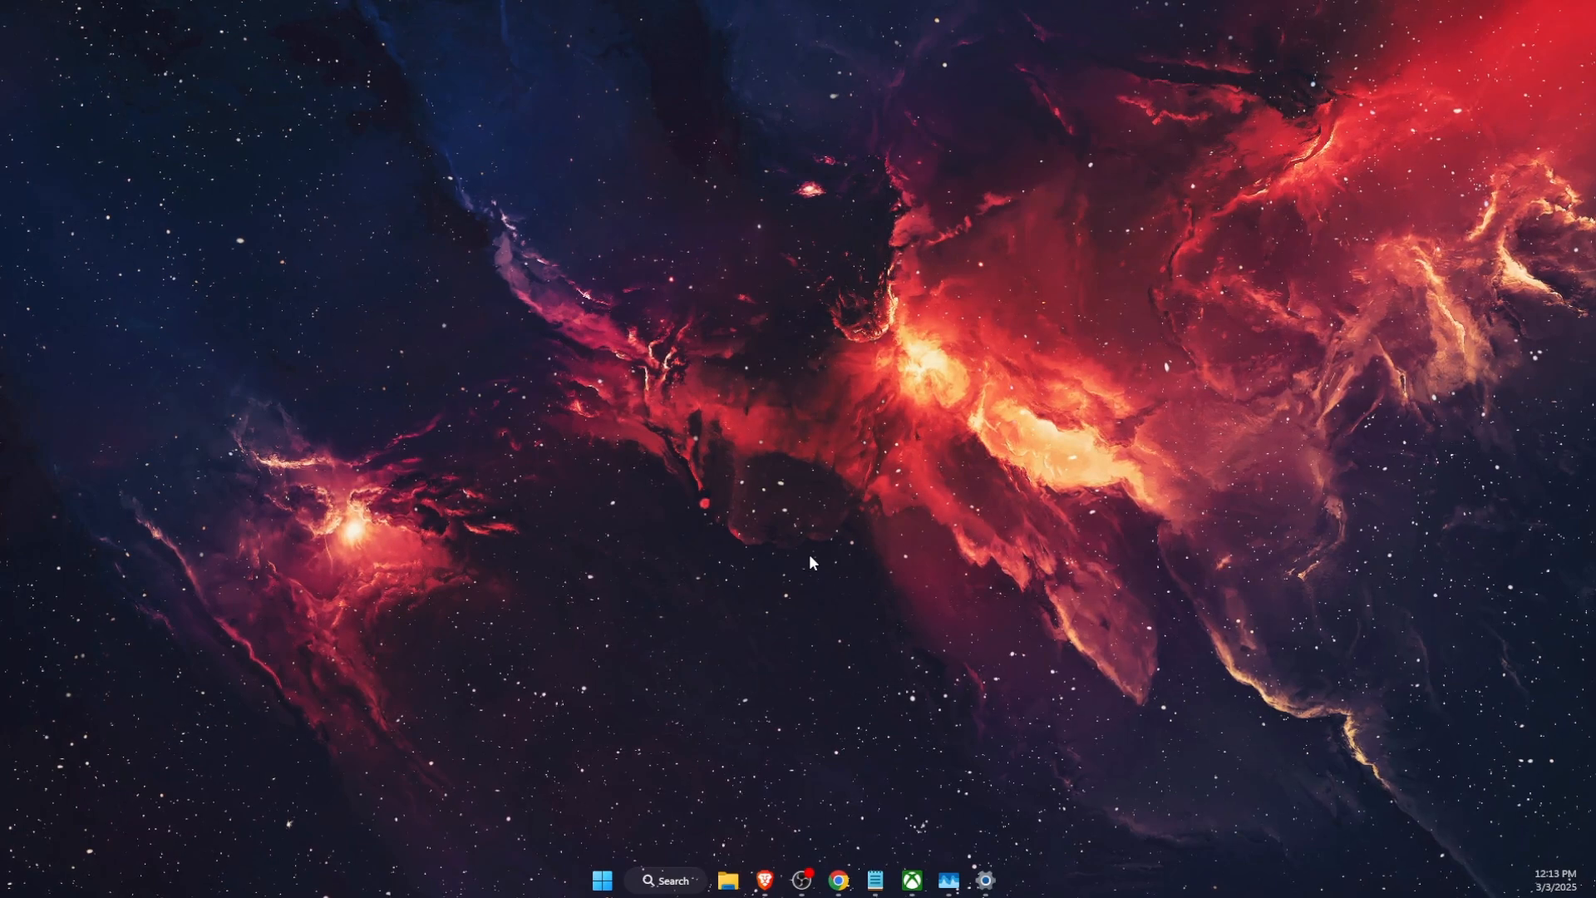
End the running Xbox process from Task Manager via the Start button's system shortcut menu
right_click(600, 882)
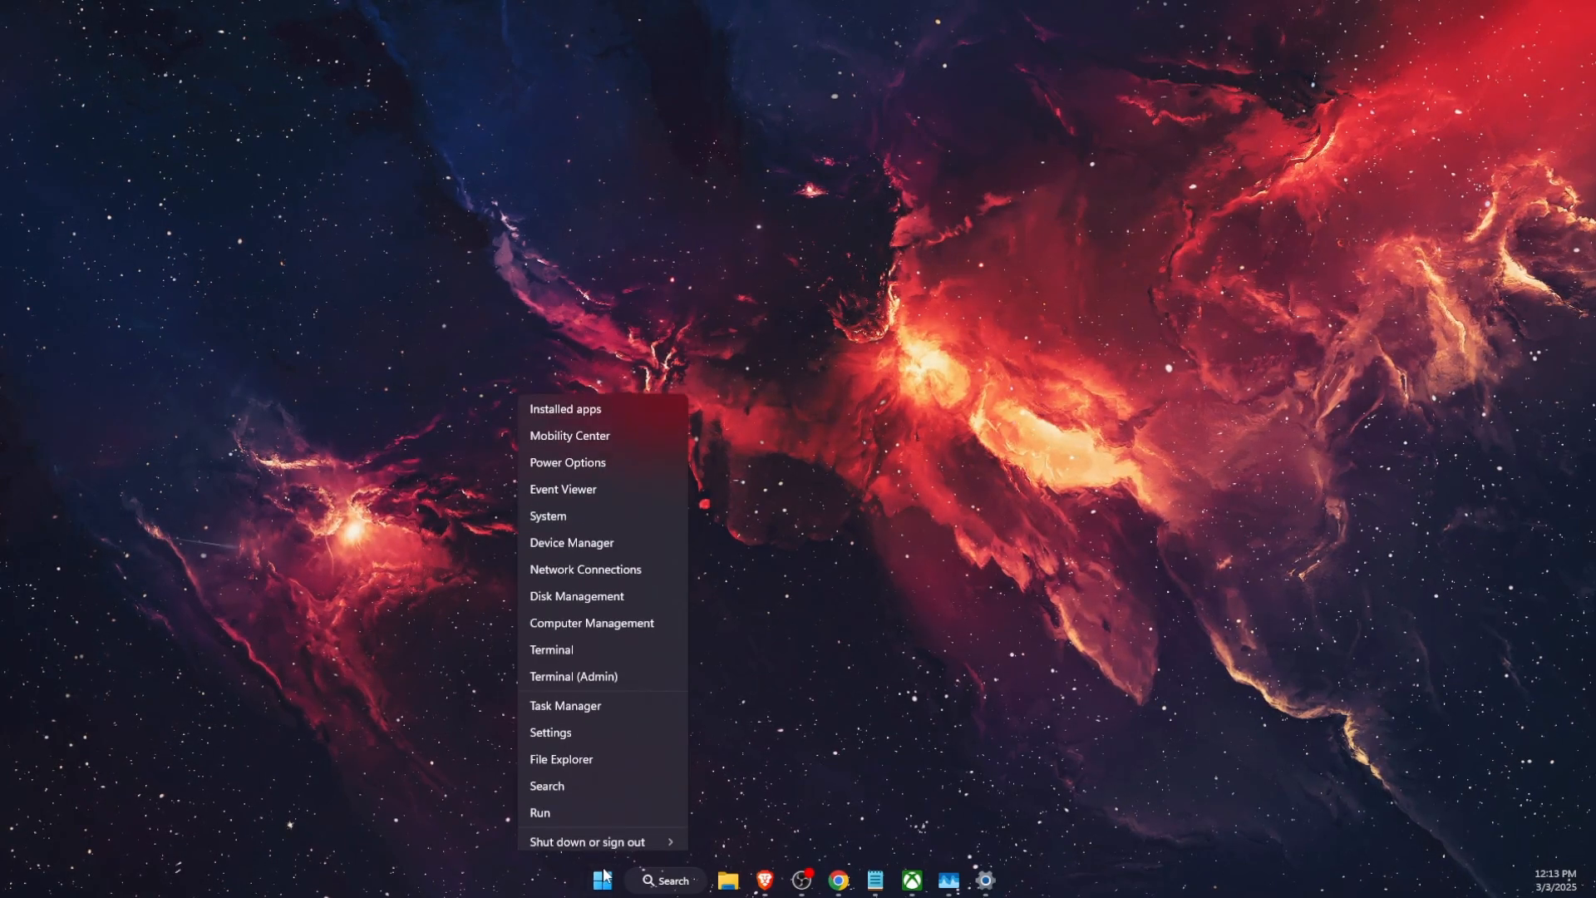
left_click(564, 705)
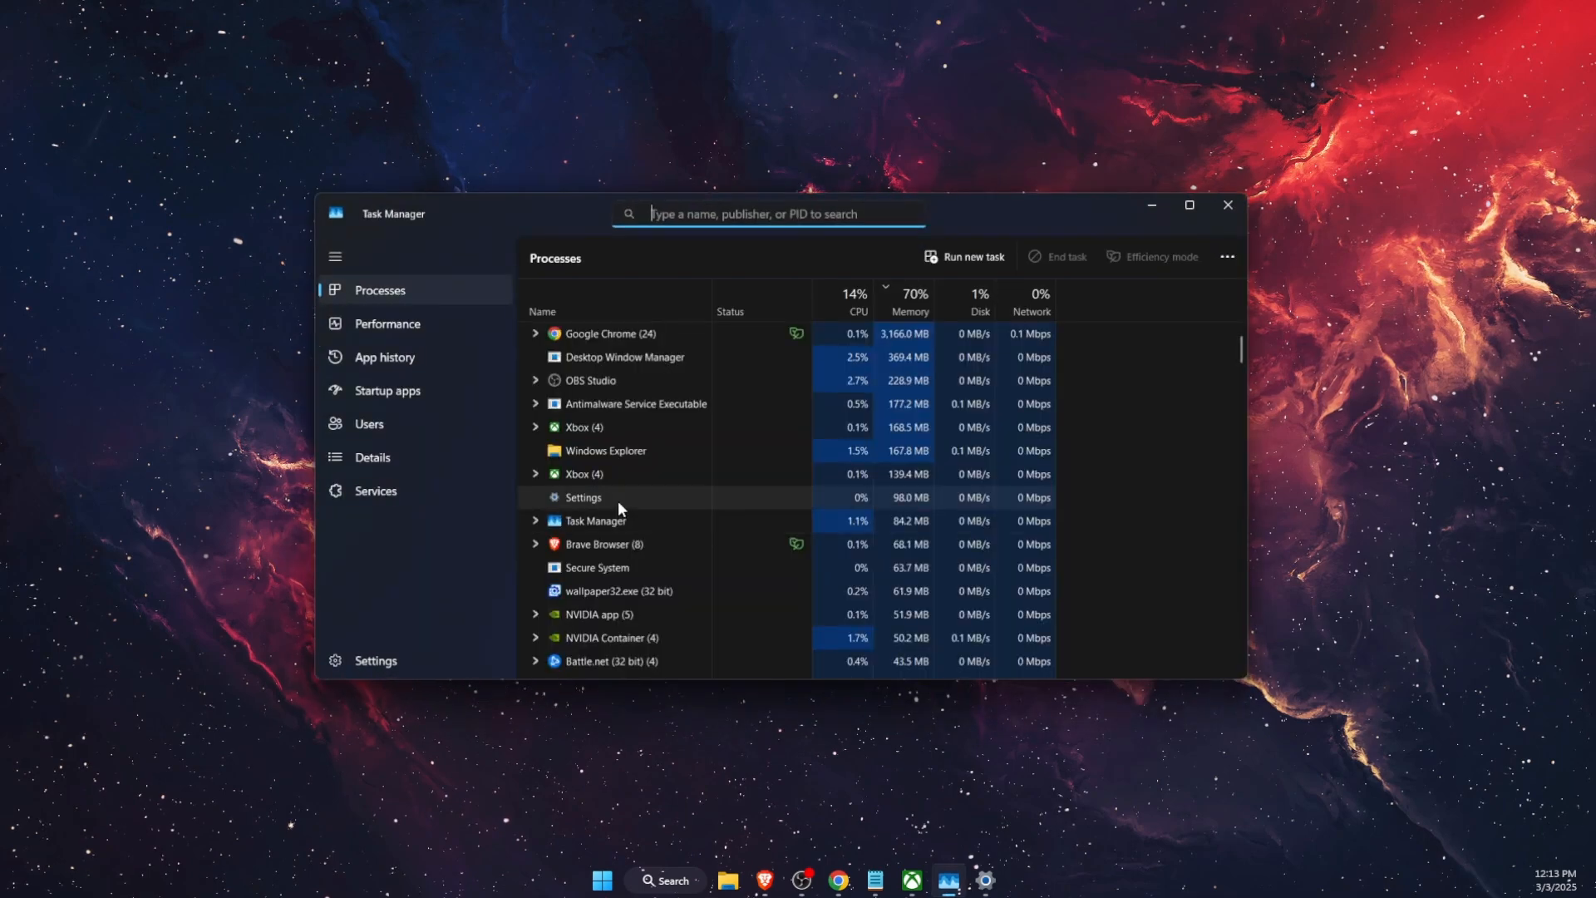
right_click(584, 427)
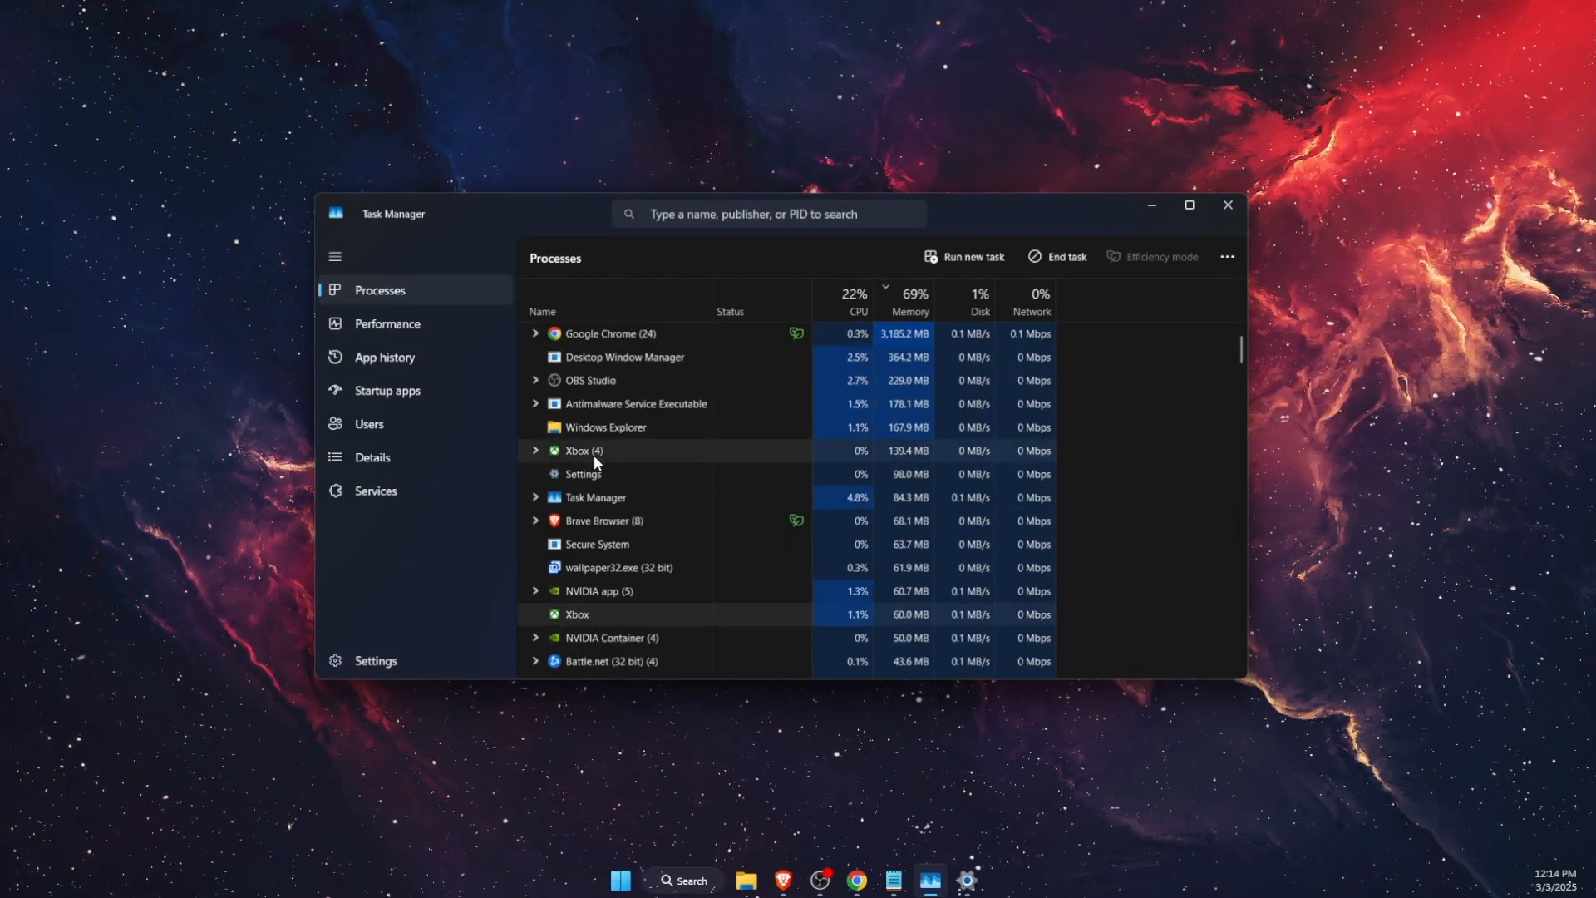
left_click(1227, 205)
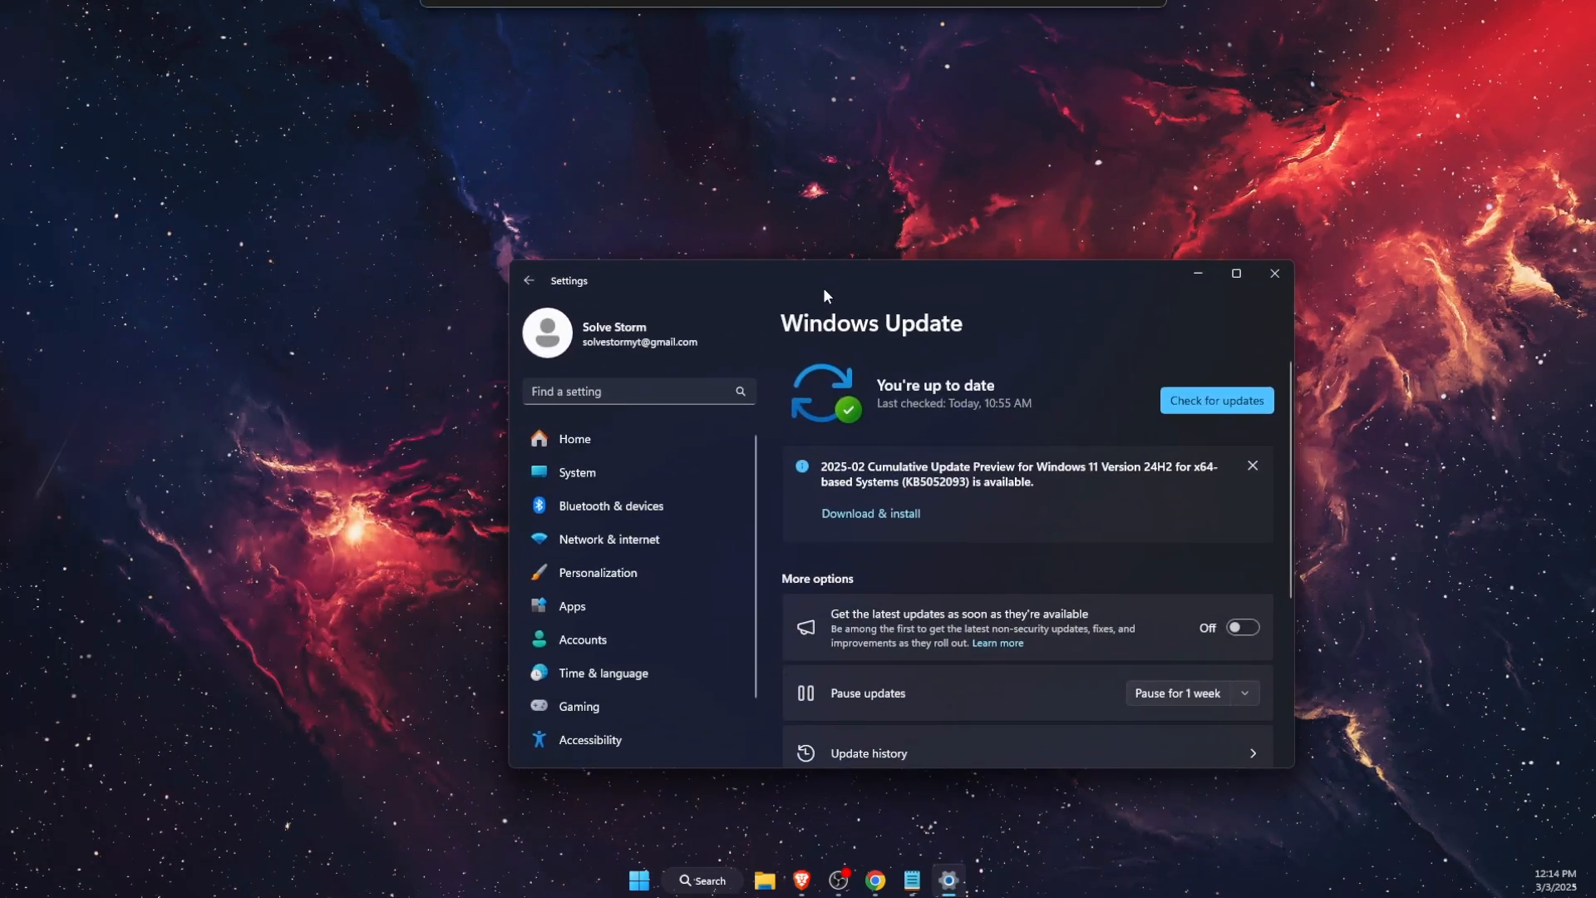
Start a Network reset from Network & internet > Advanced network settings
left_click(608, 539)
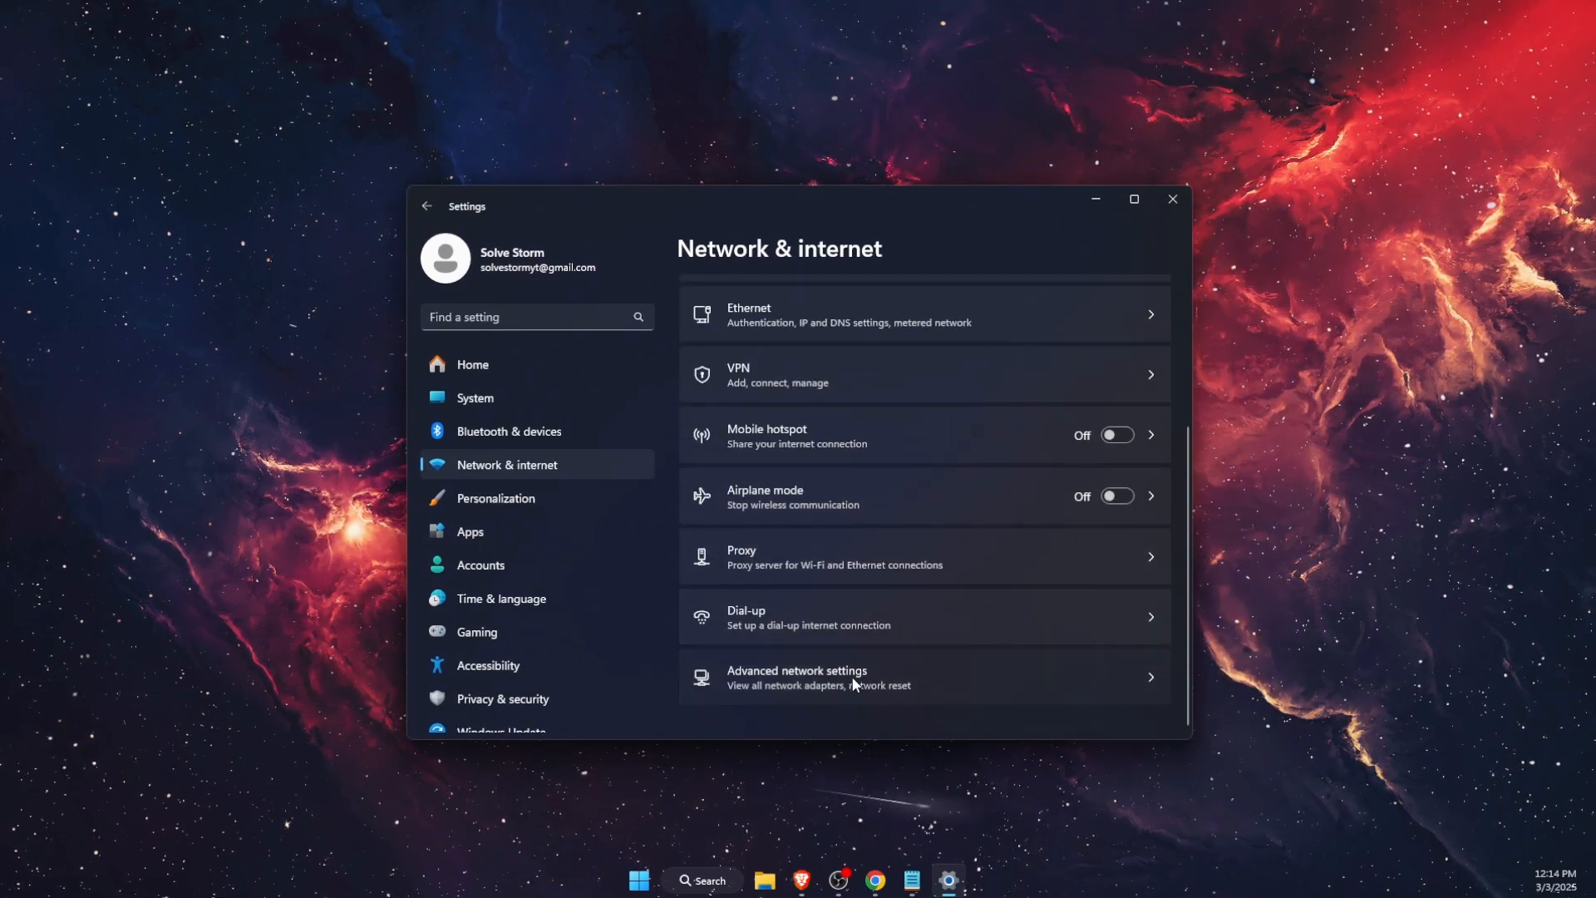
left_click(796, 677)
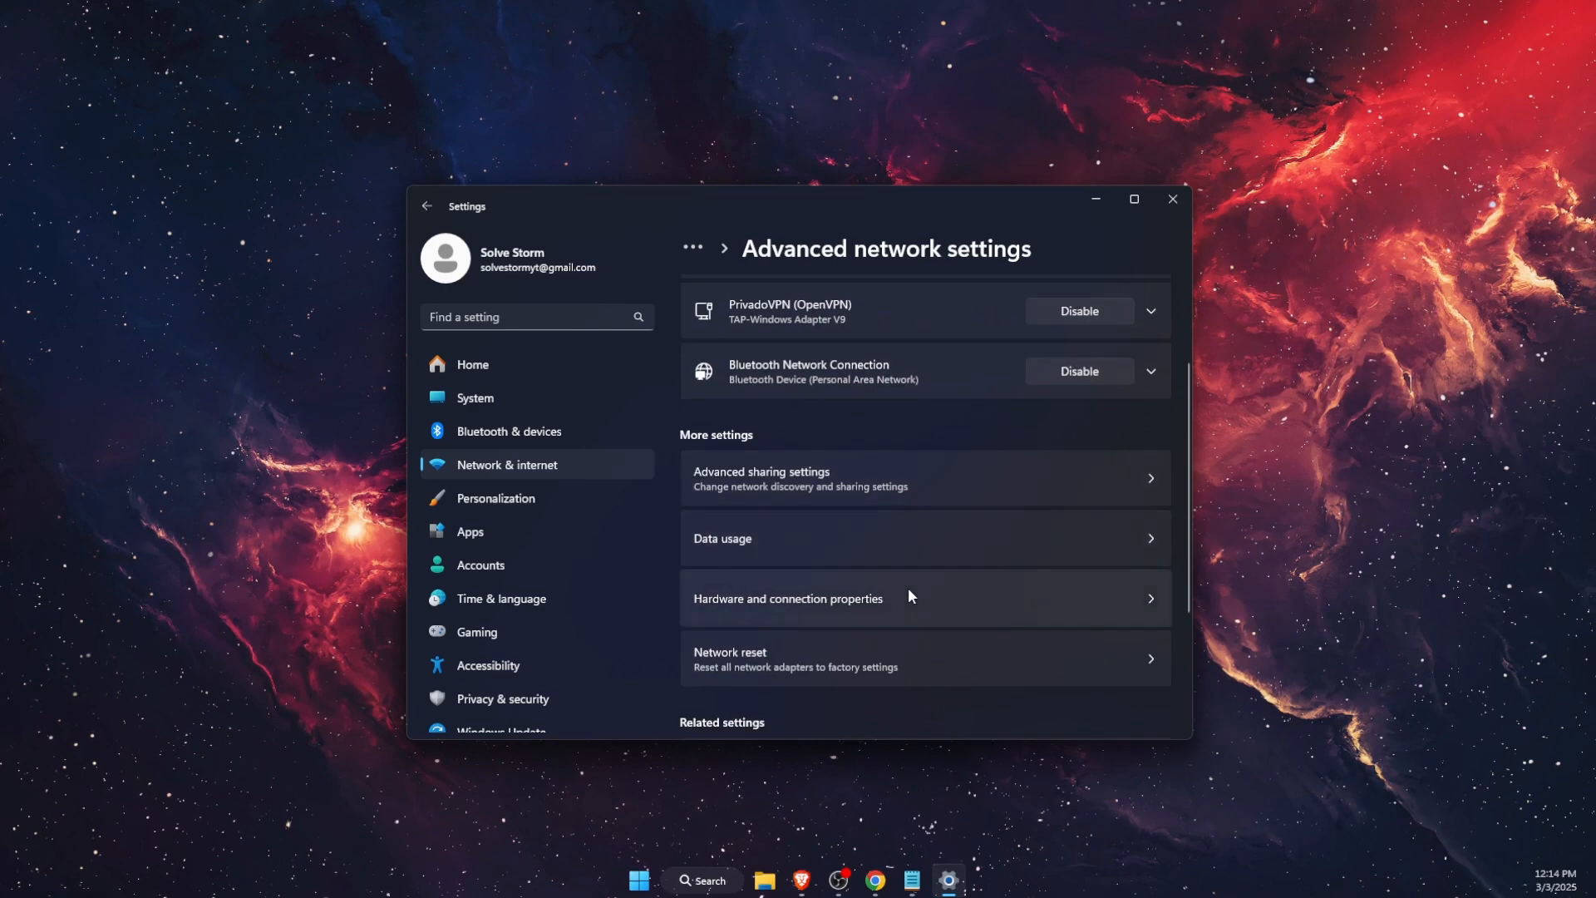
scroll("down", 3)
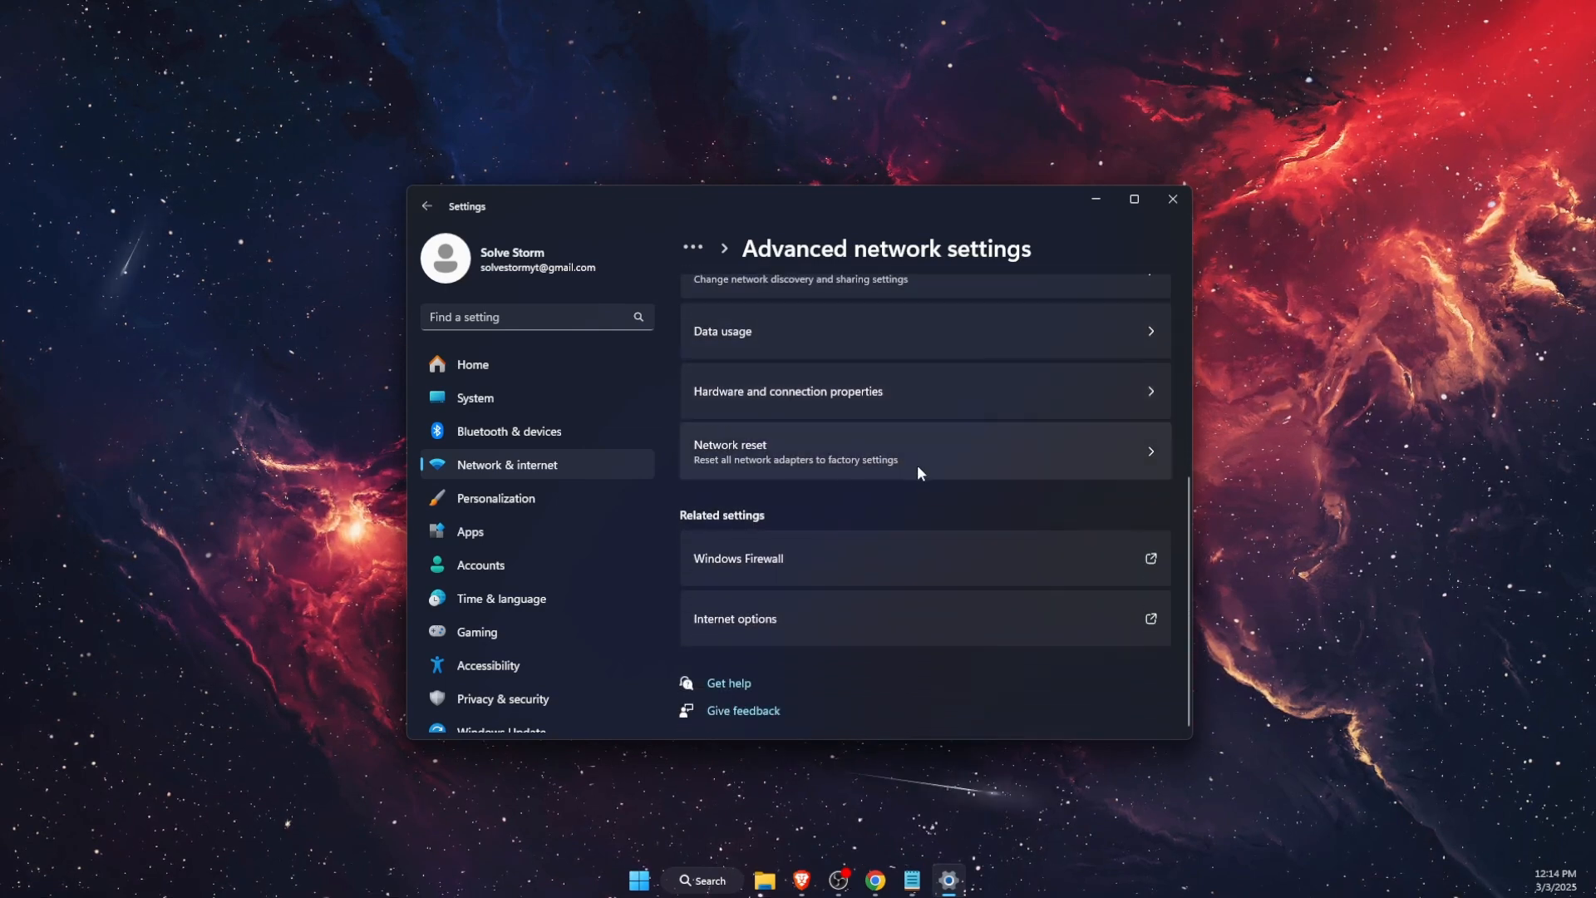
left_click(921, 450)
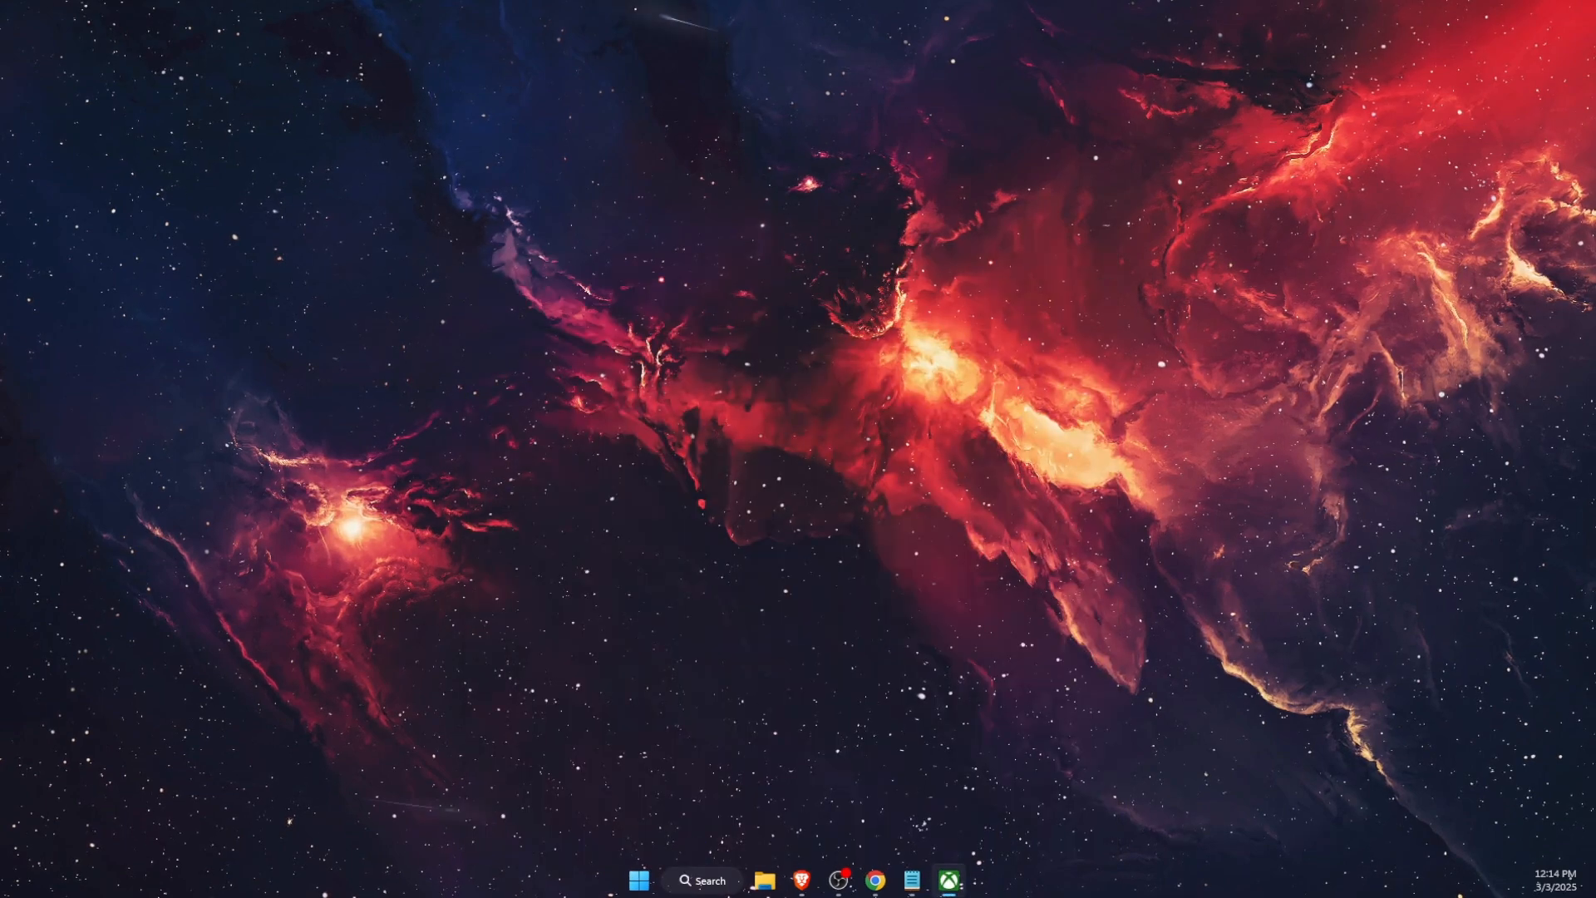
Launch the Xbox app and show the ... management menu on Sea of Thieves: 2024 Edition in My Library
left_click(946, 882)
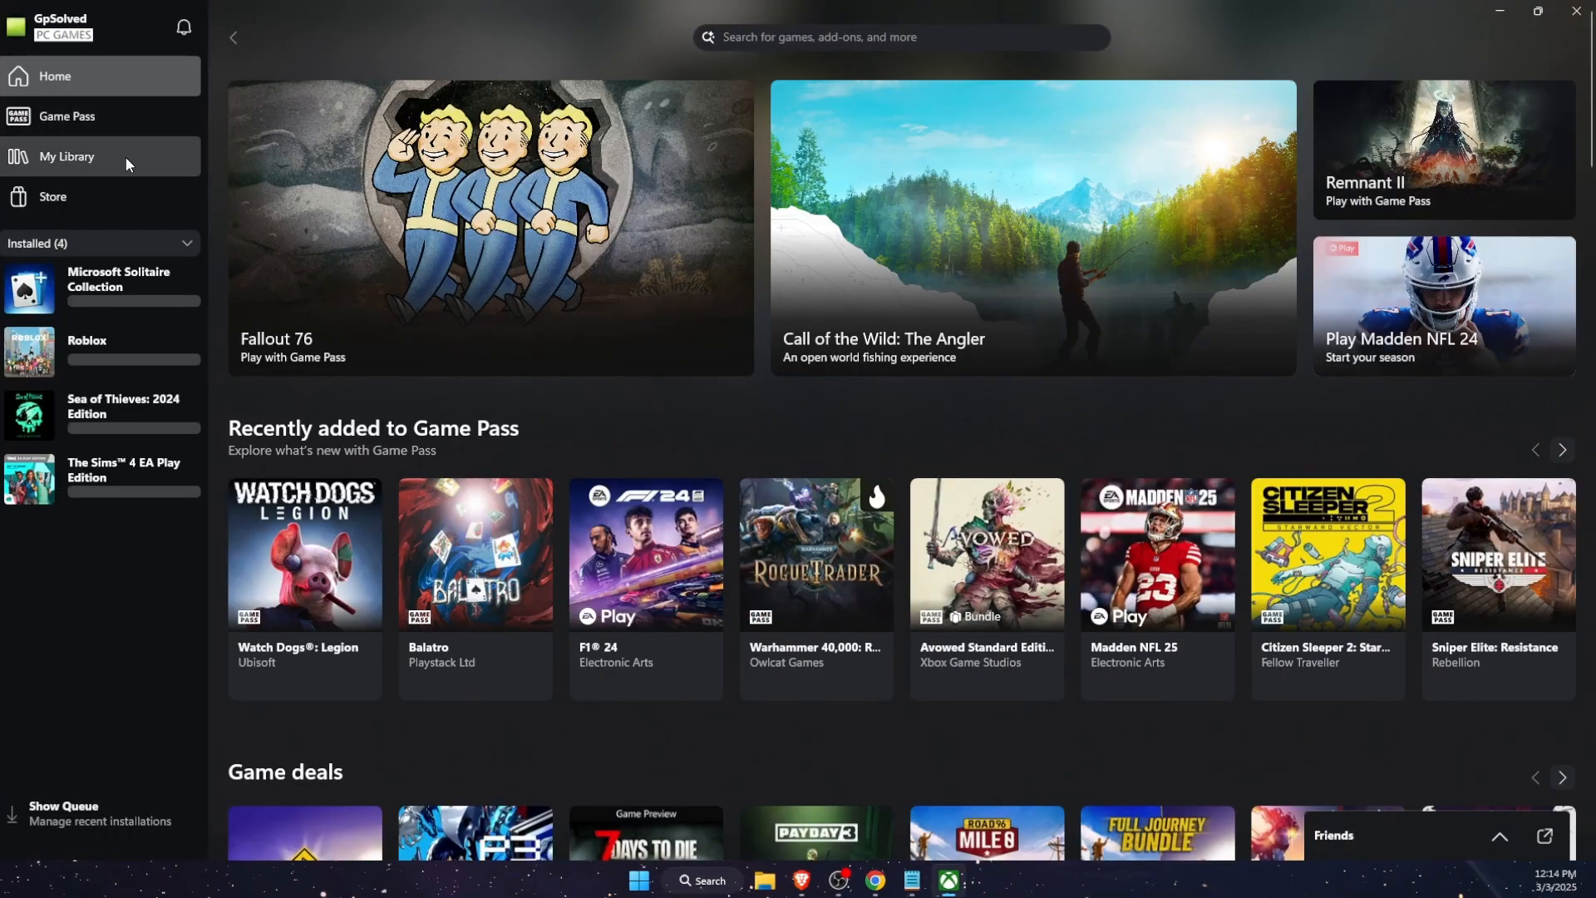
left_click(66, 156)
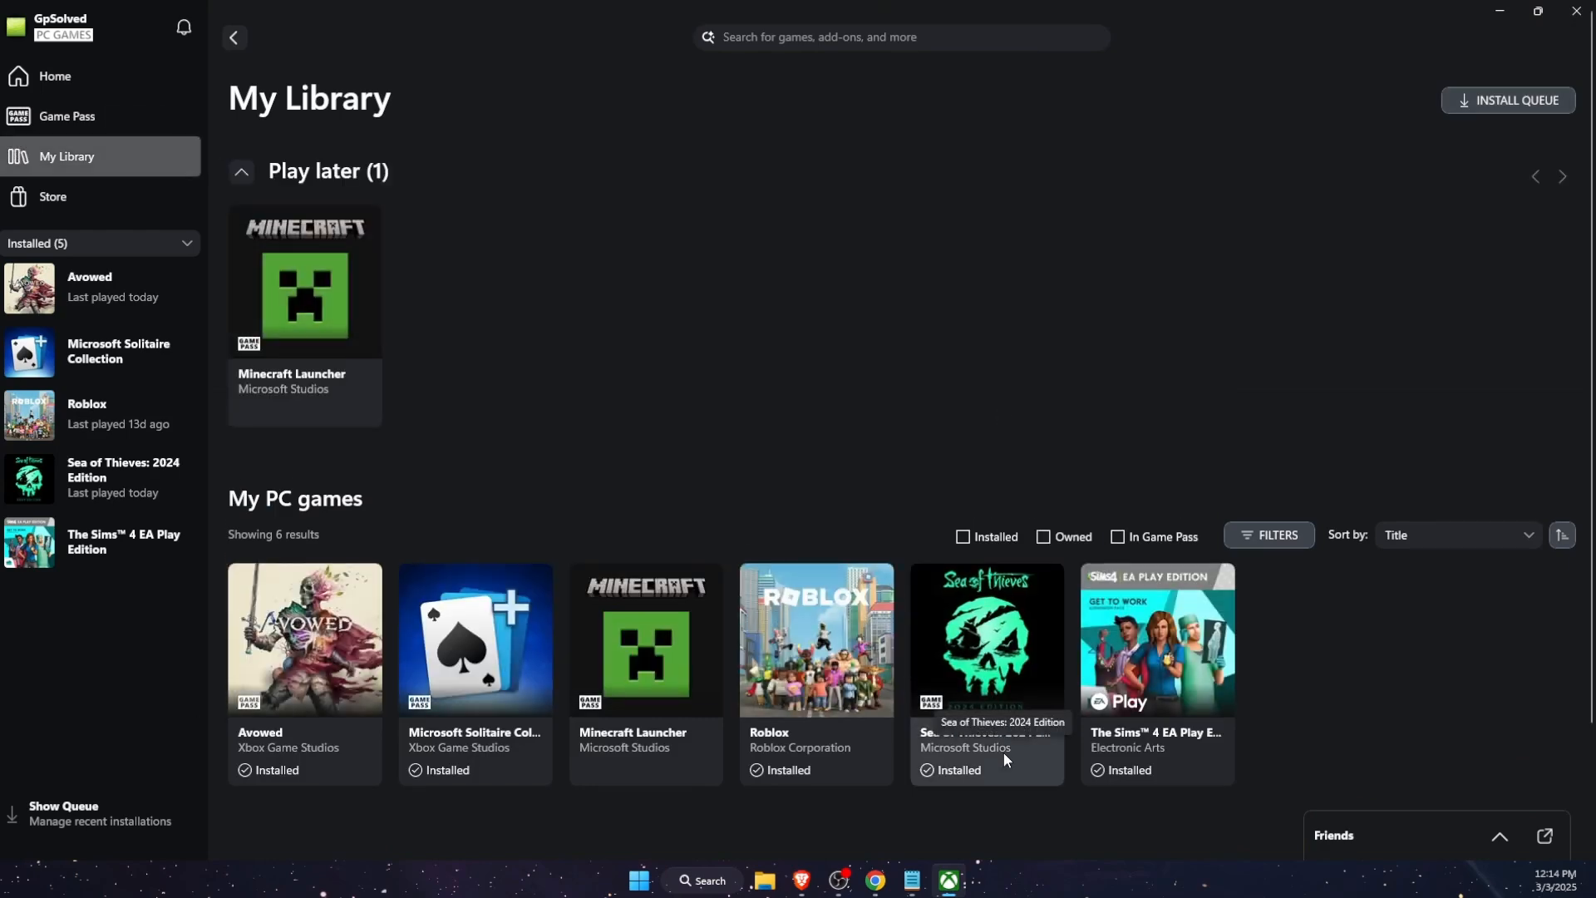
left_click(984, 639)
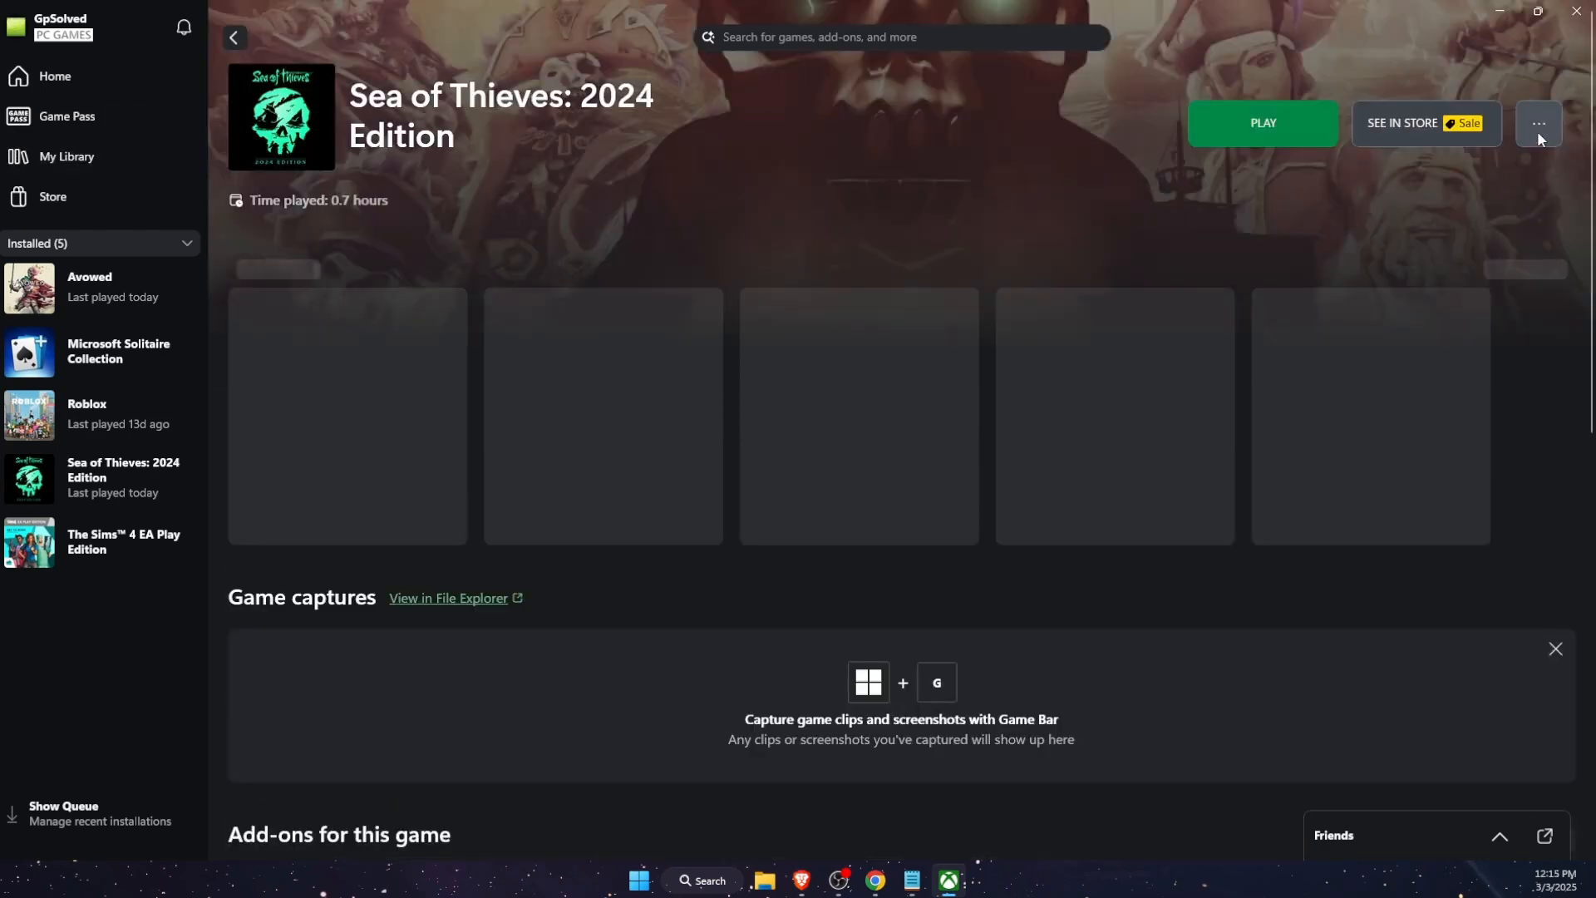
left_click(1539, 121)
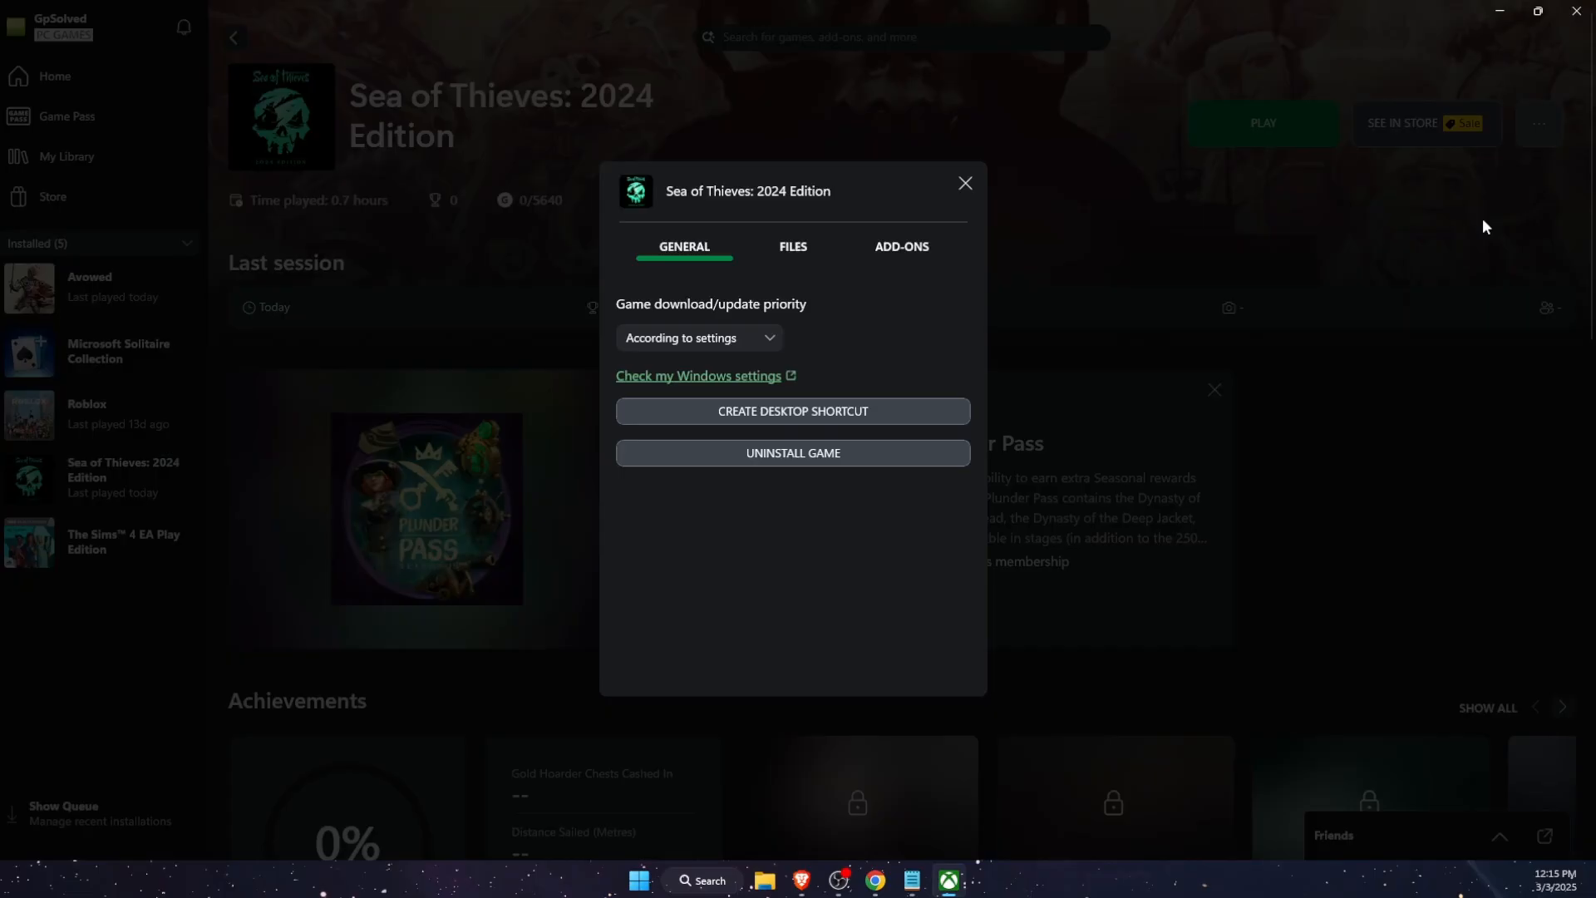
Start a verify-and-repair of Sea of Thieves: 2024 Edition from Manage > Files
left_click(791, 246)
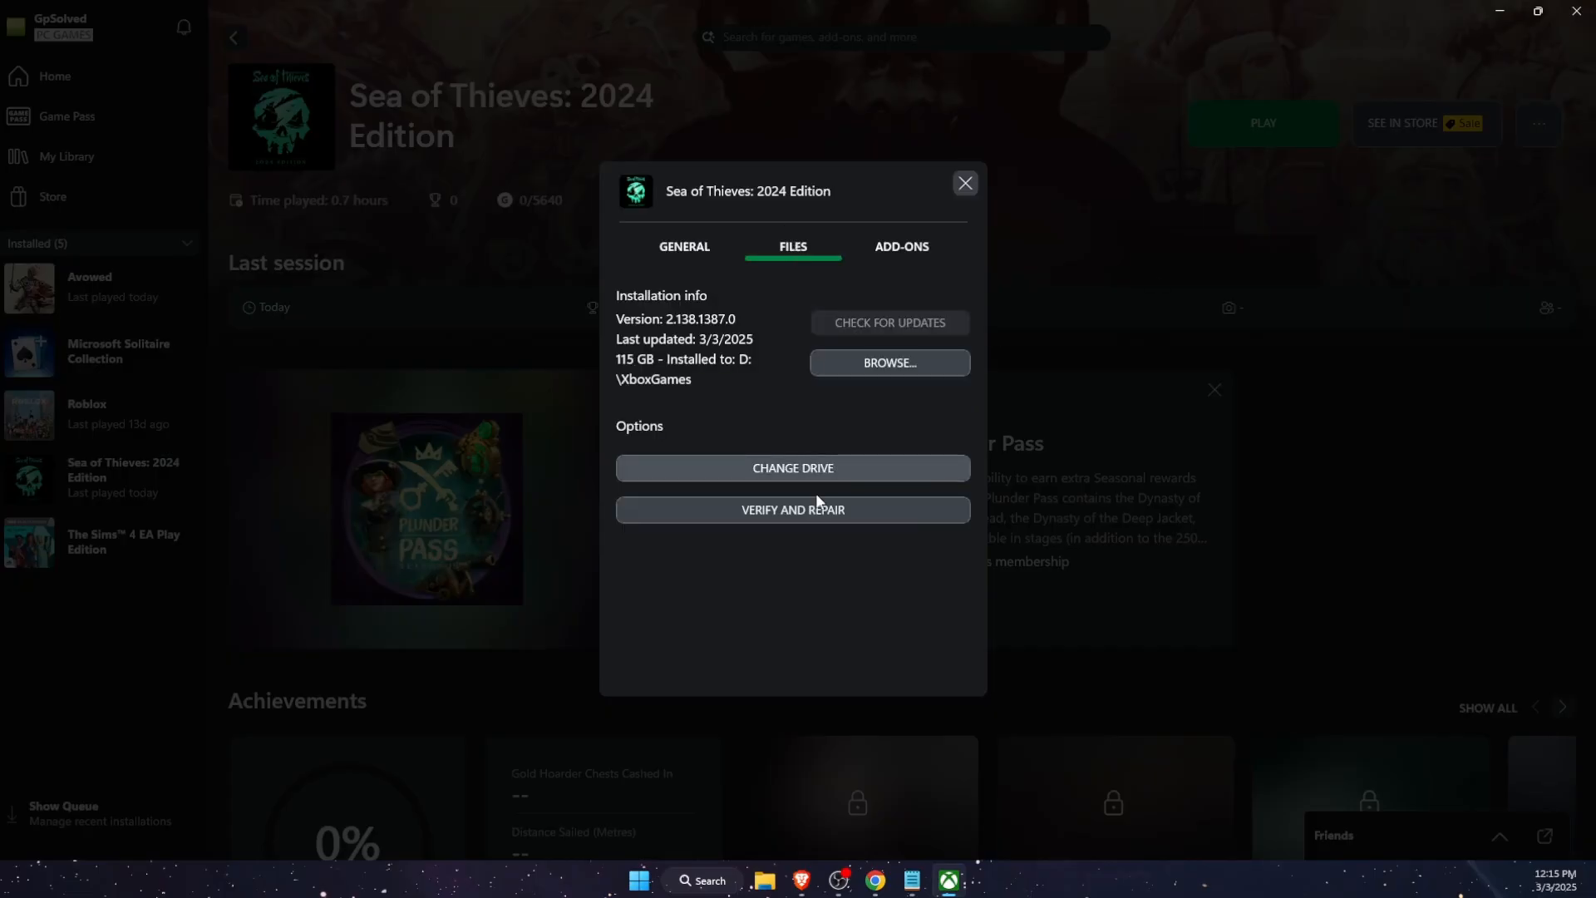
left_click(791, 509)
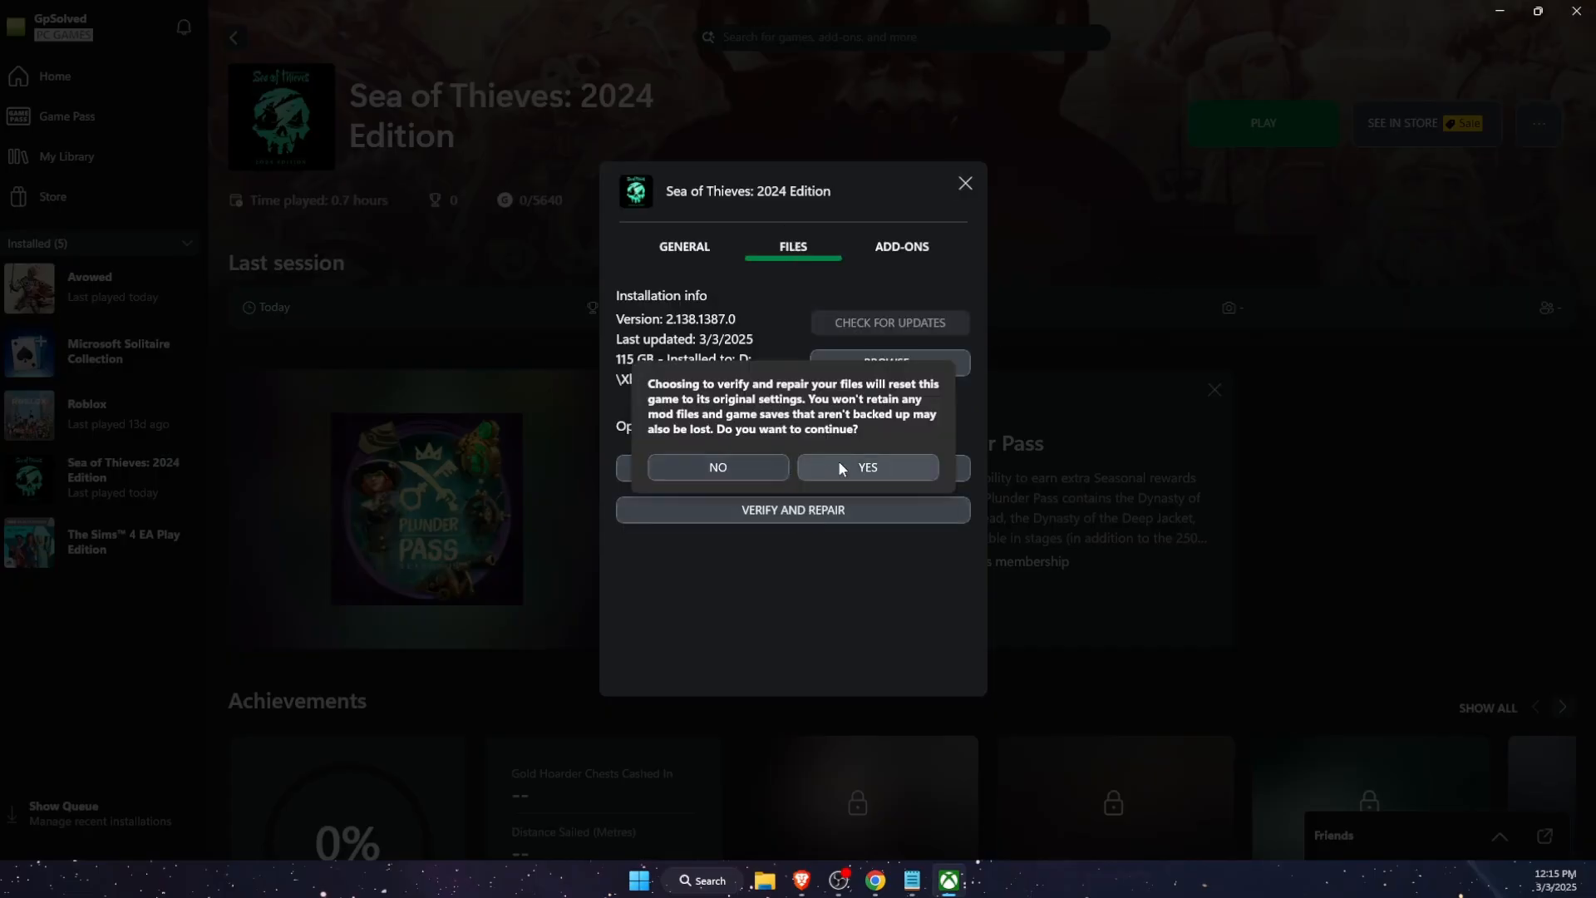
left_click(867, 467)
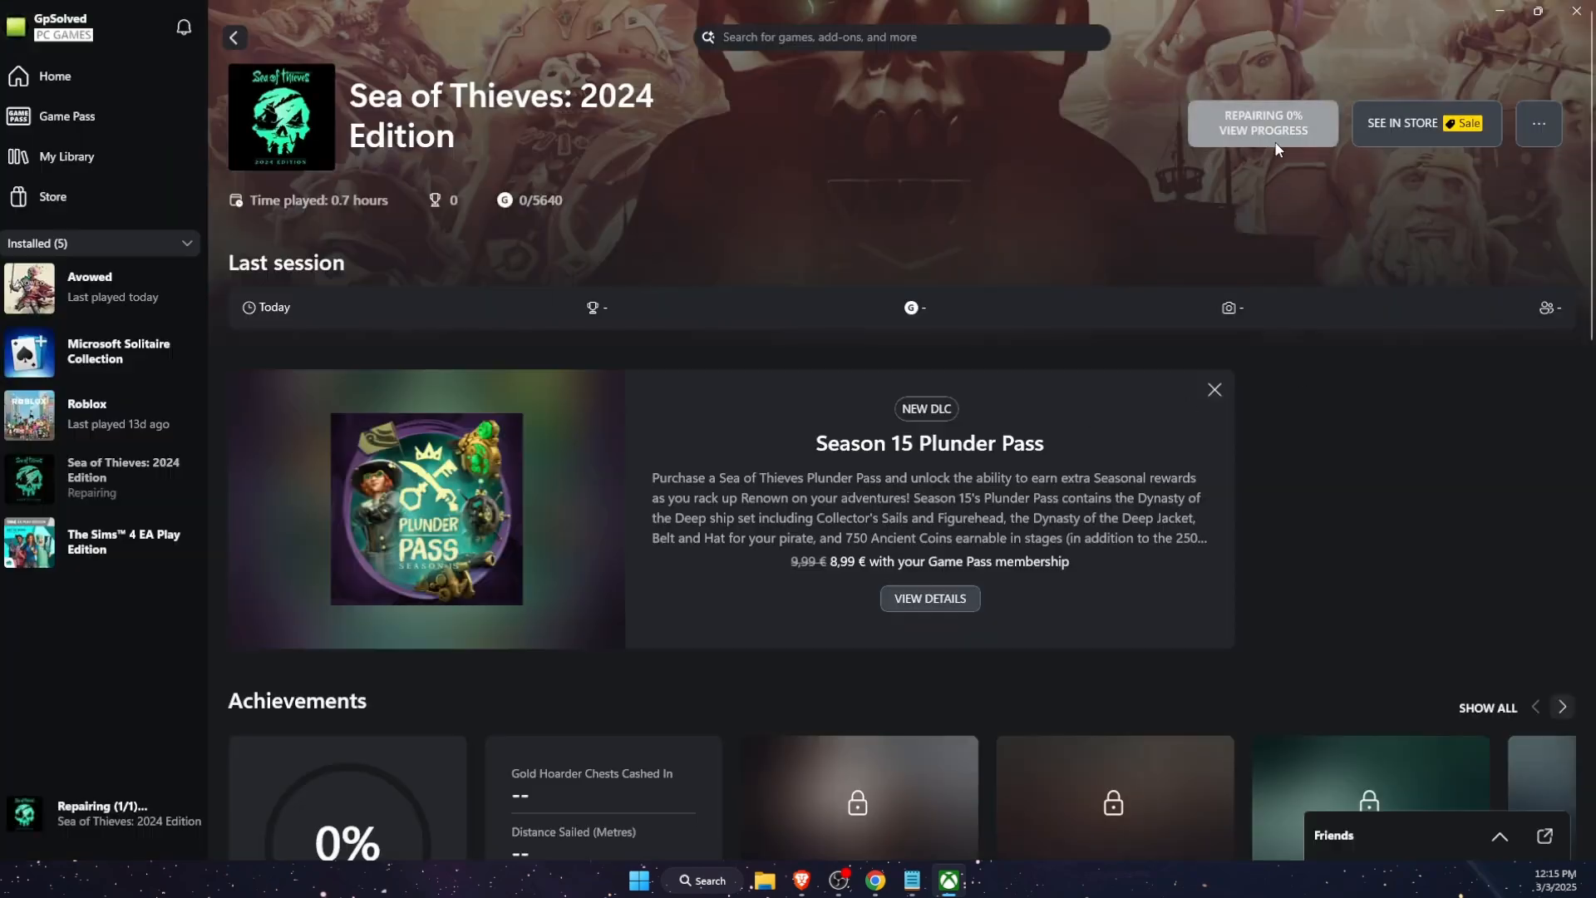
mouse_move(1290, 160)
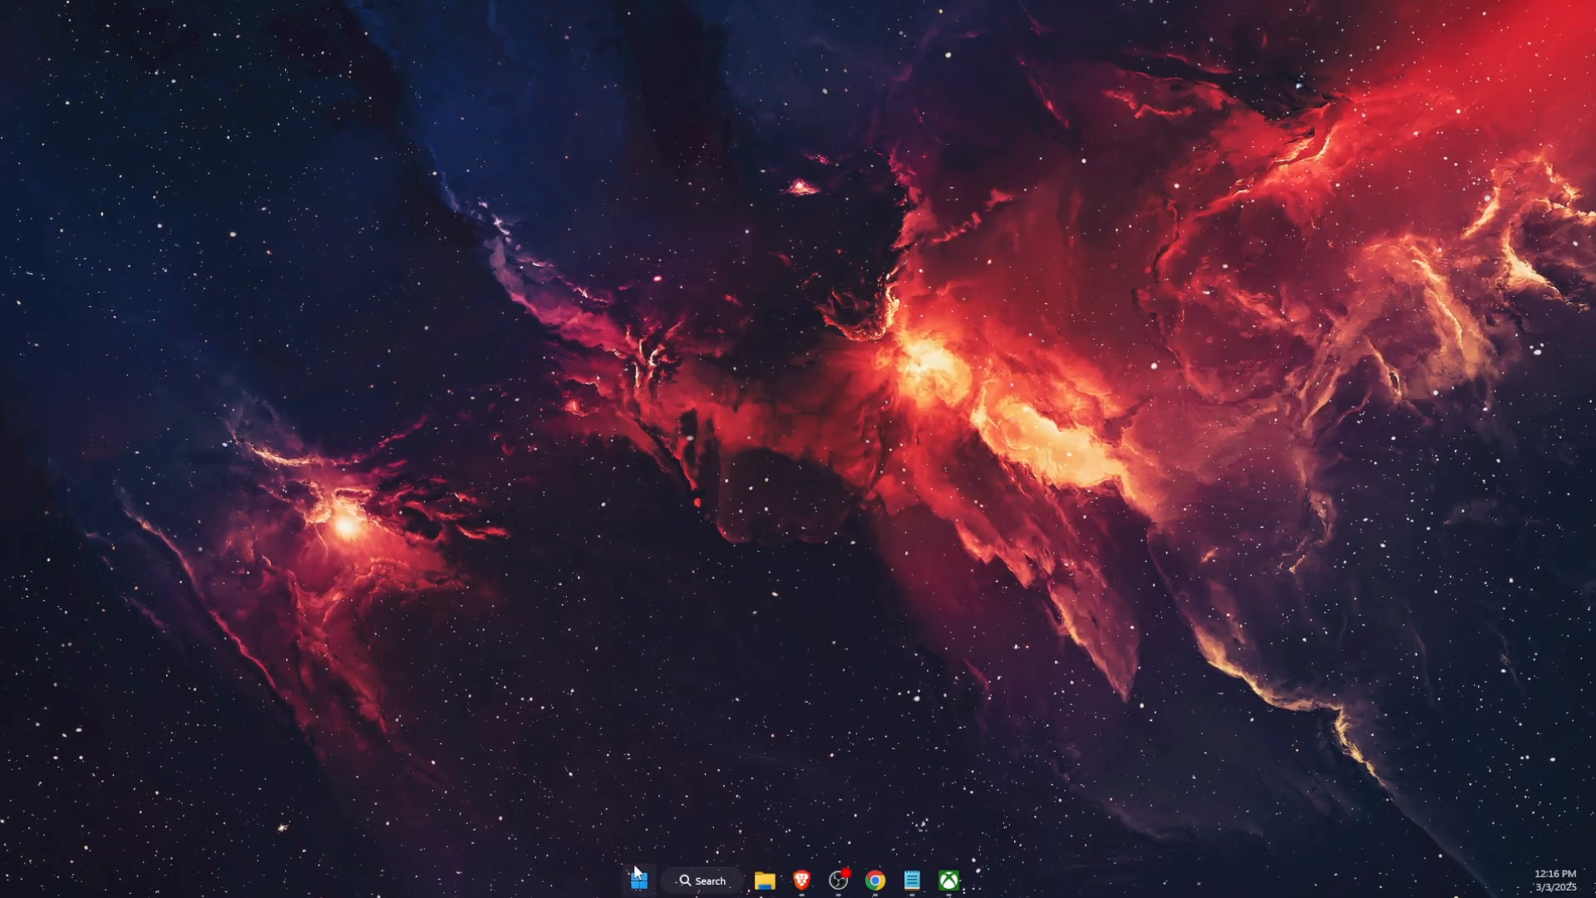
Show Installed apps from the Start shortcut menu and filter the list with 'xbo'
right_click(639, 880)
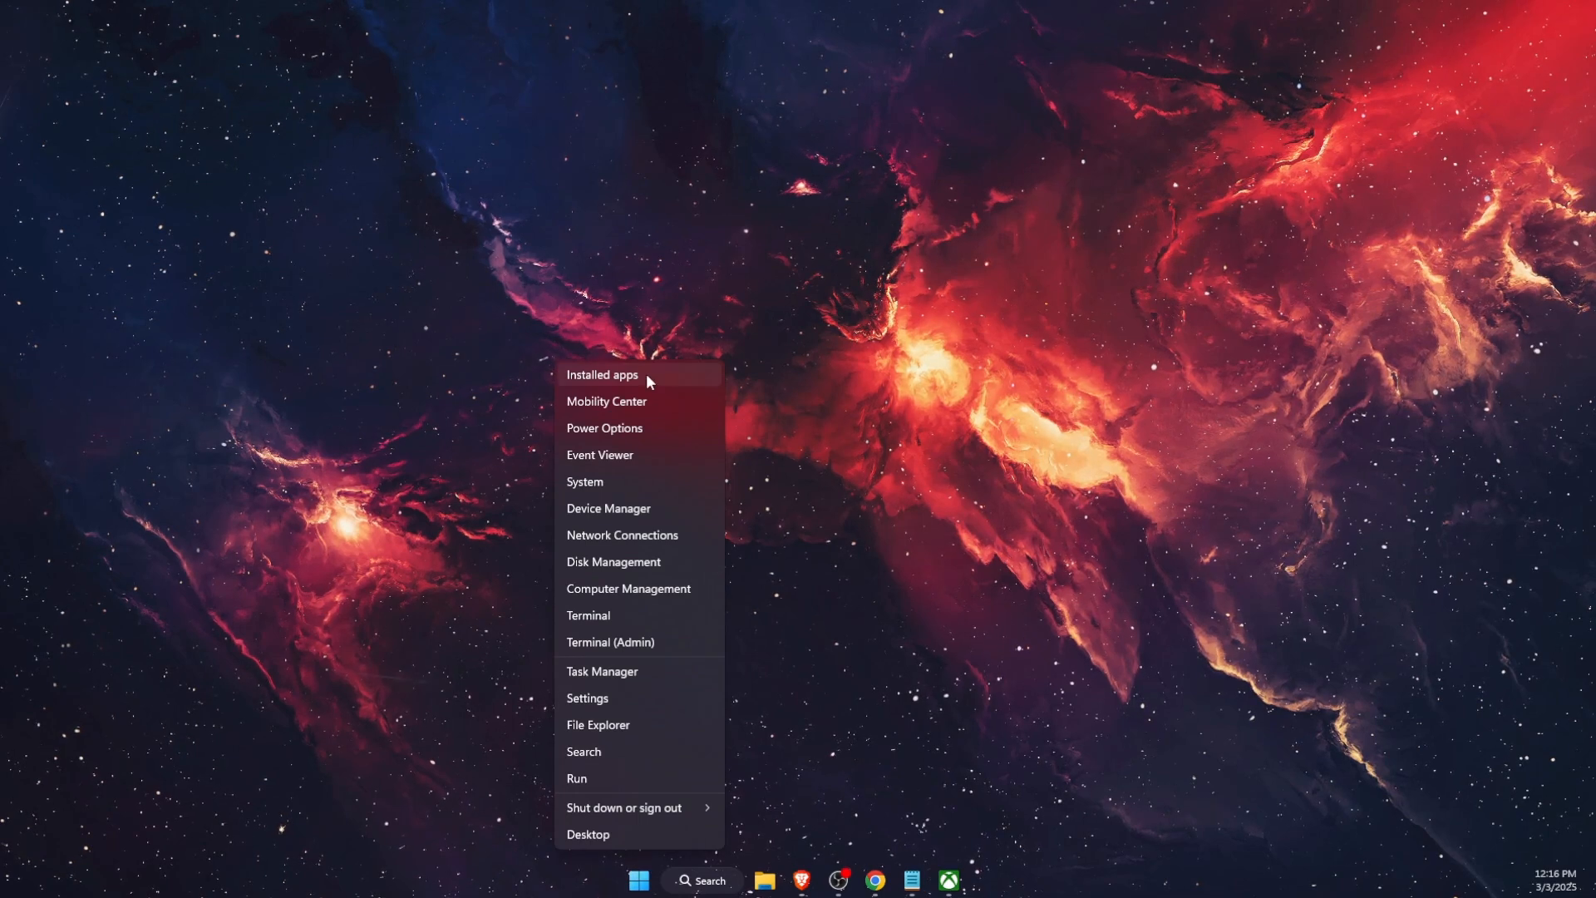
left_click(602, 375)
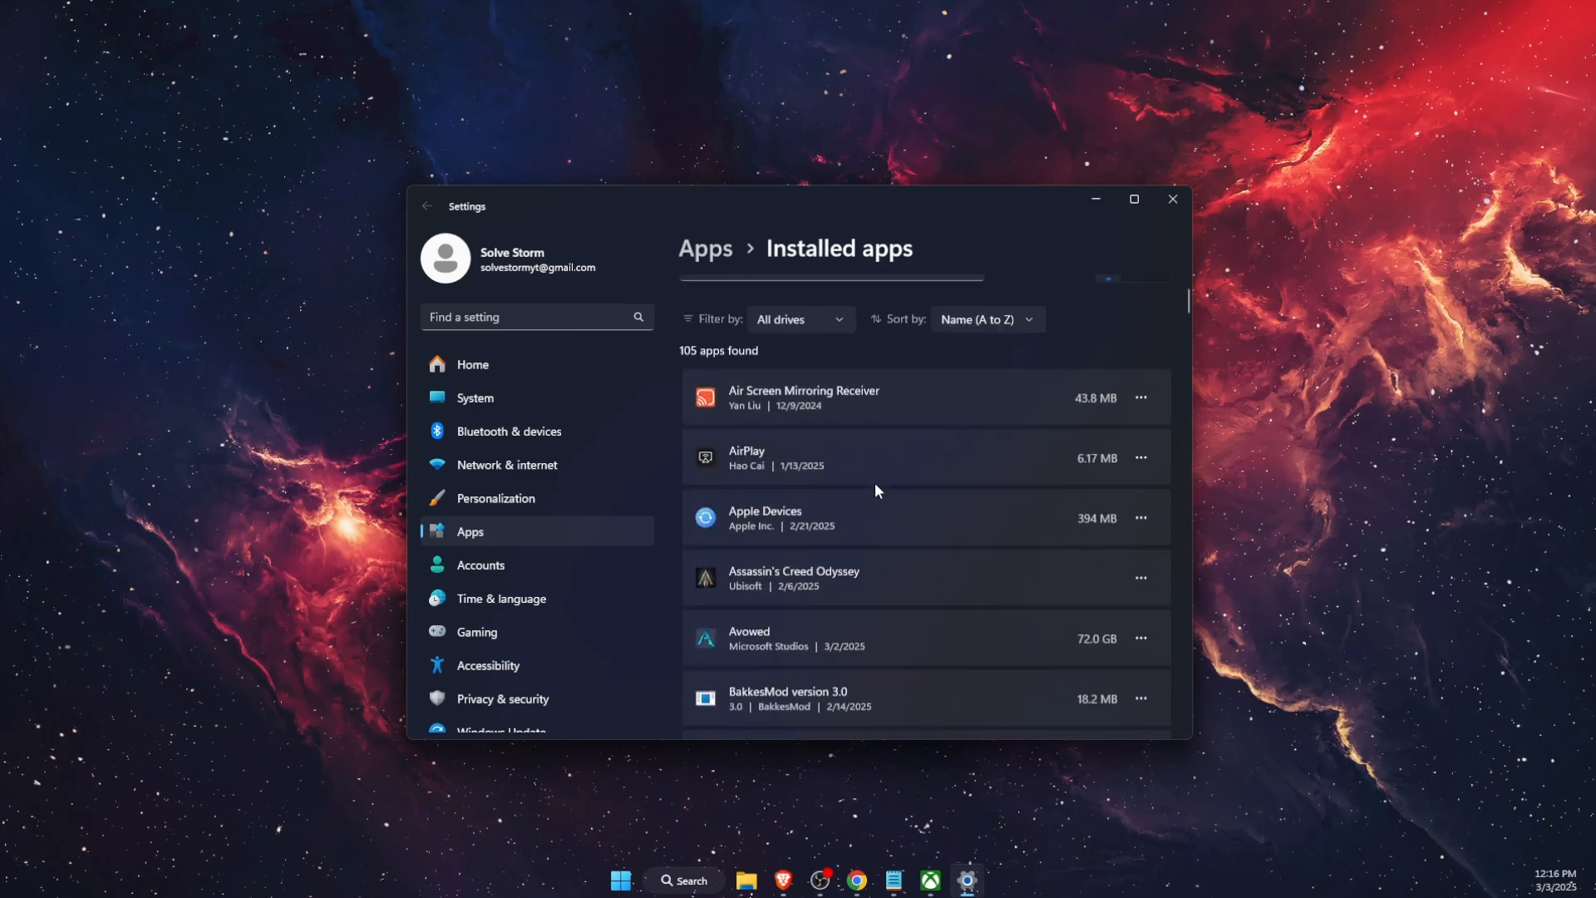
type("xbox")
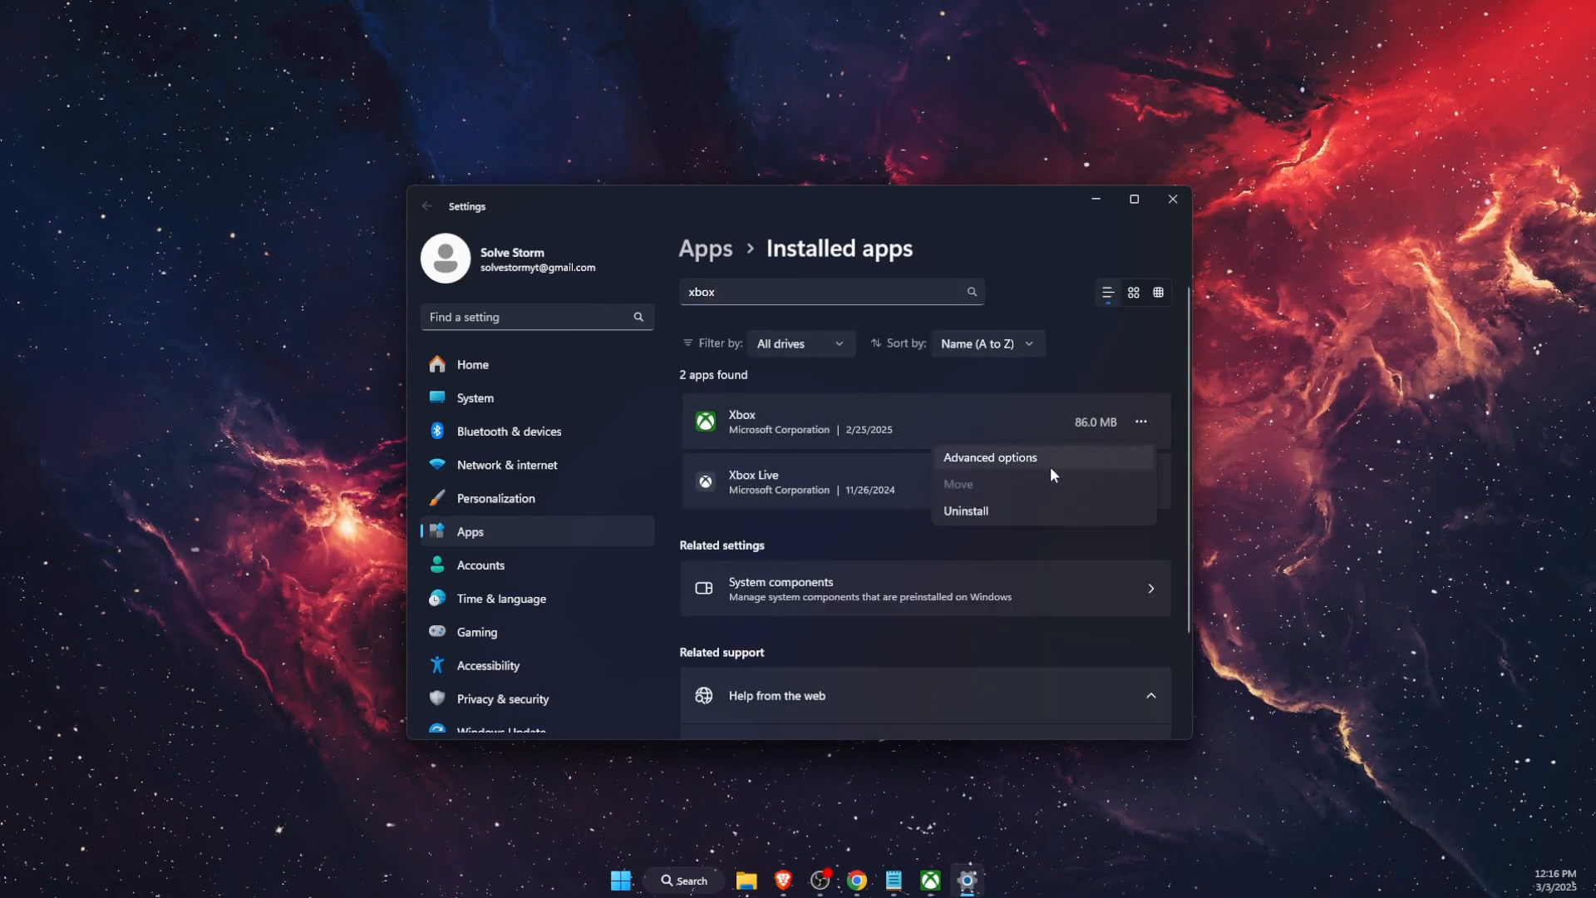
Review the Xbox app's Advanced options down to the Reset section and repair or reset the app
left_click(989, 457)
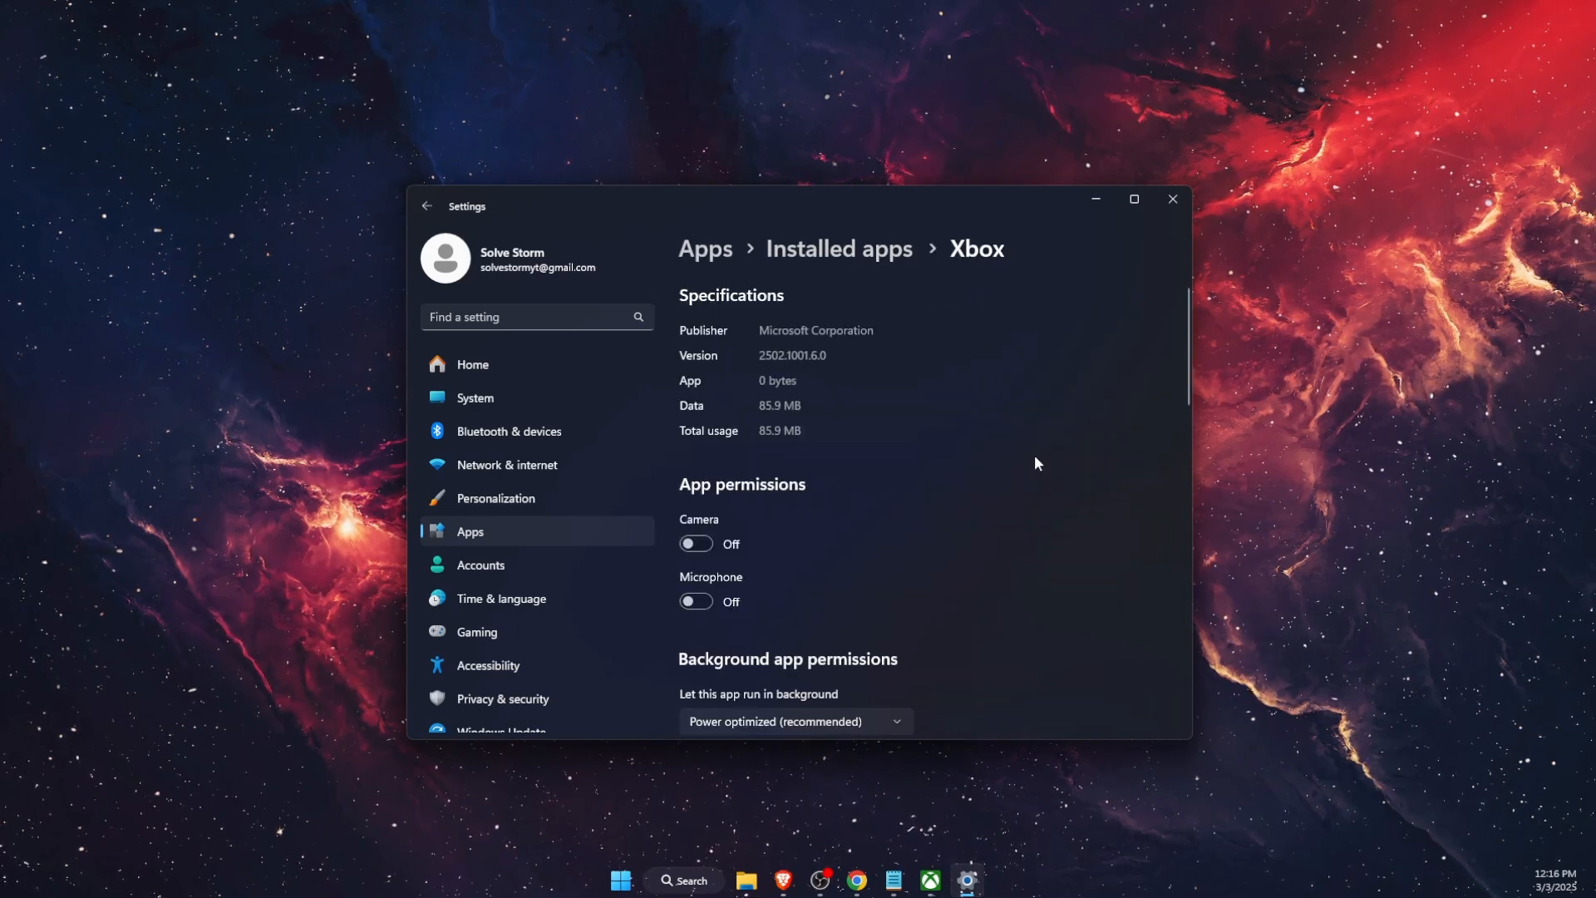
scroll("down", 3)
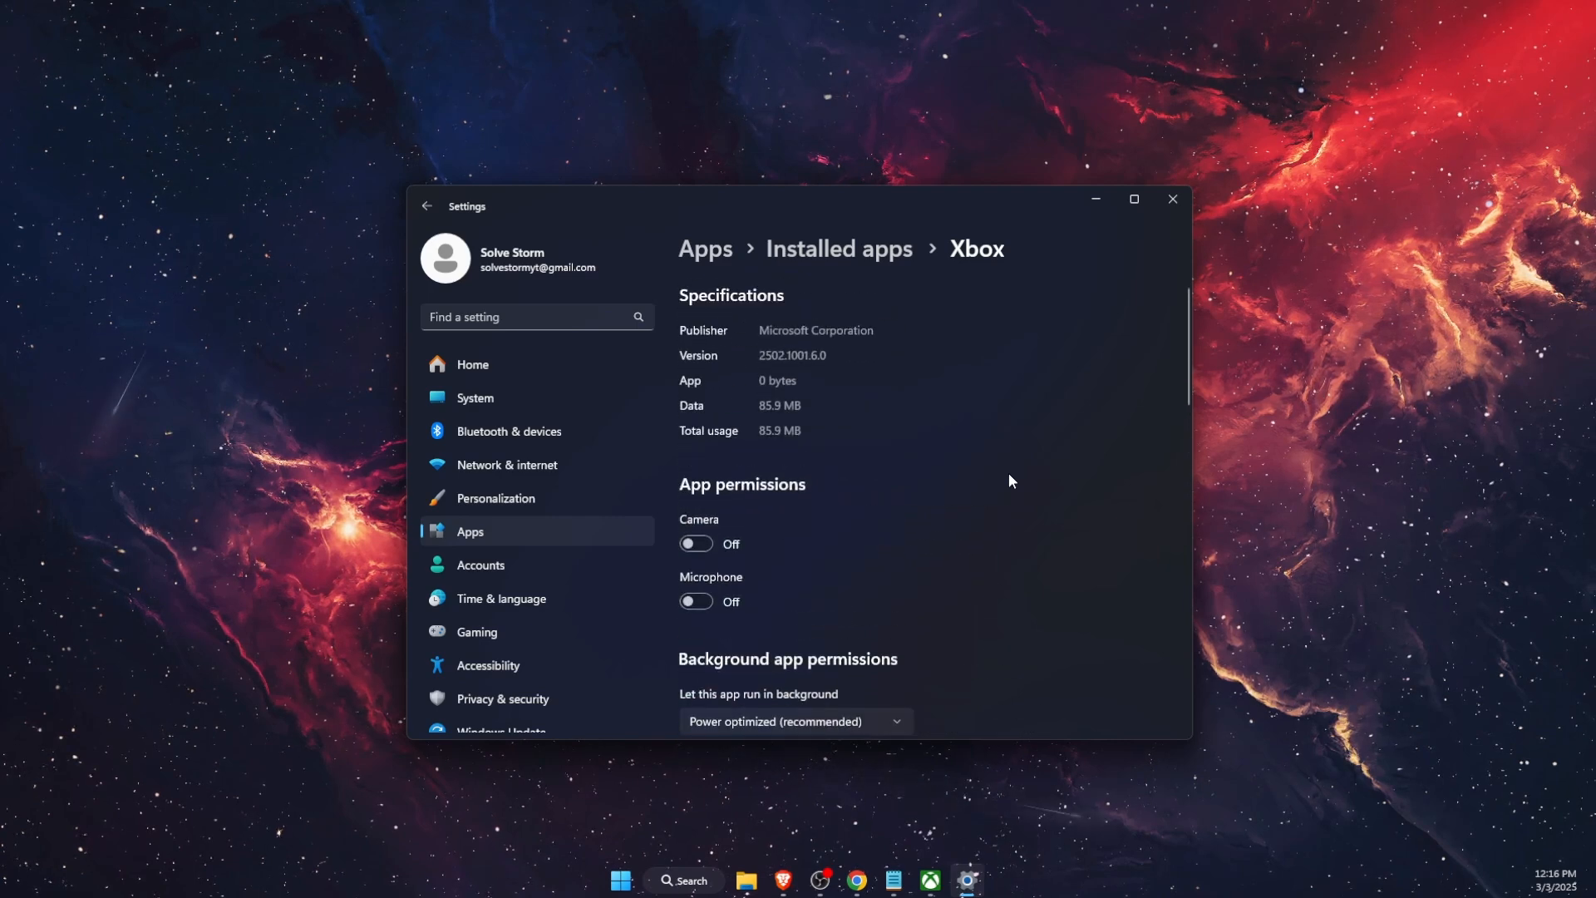
scroll("down", 3)
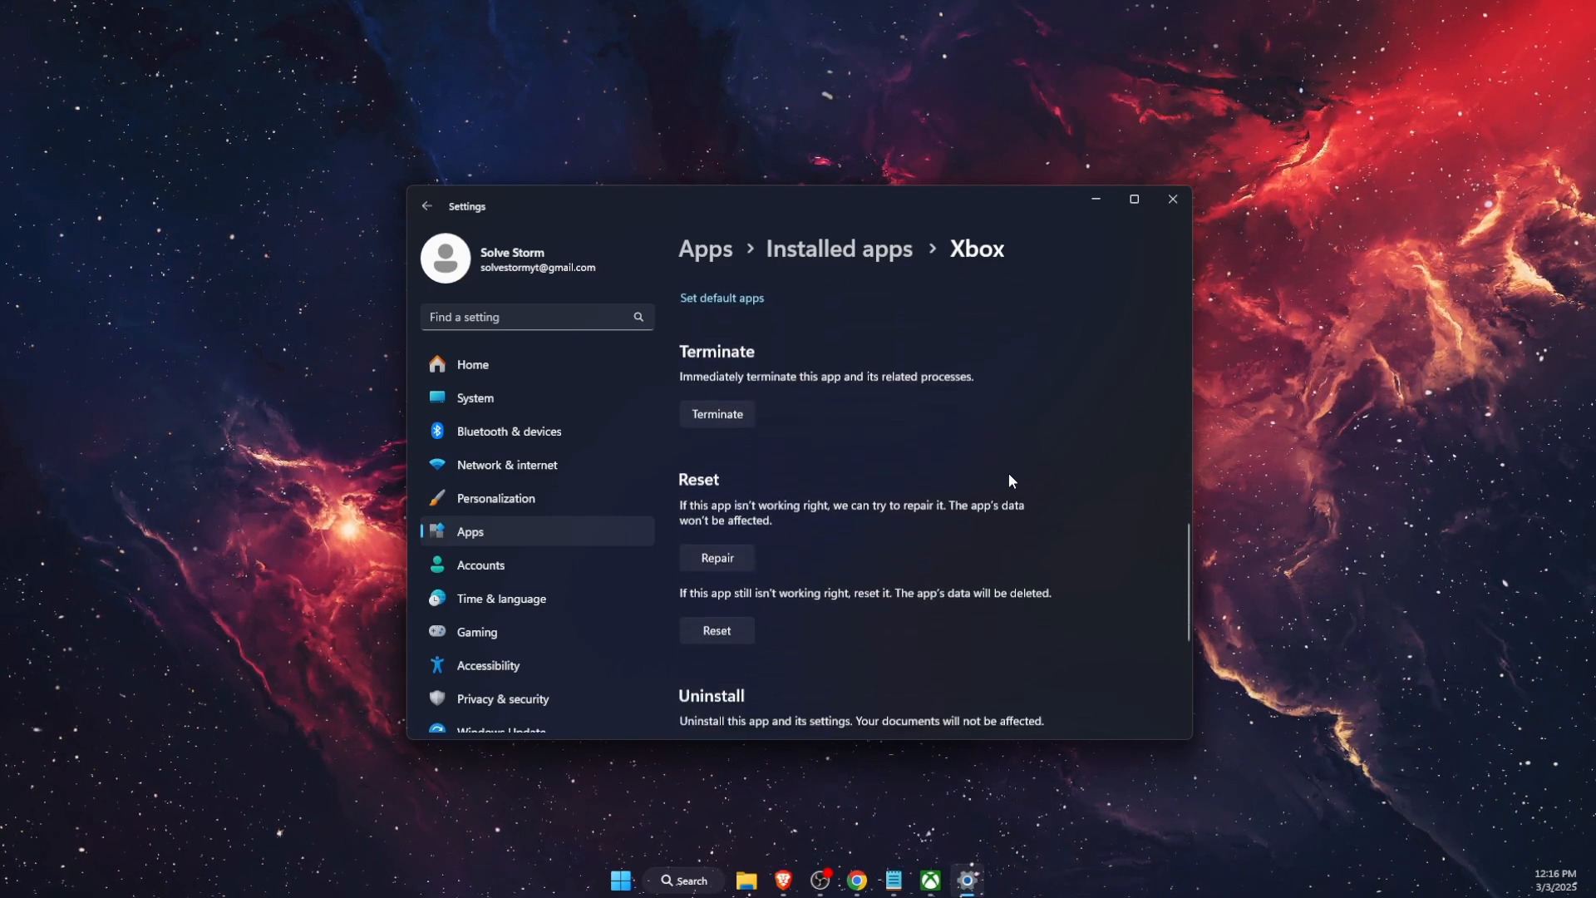
scroll("down", 3)
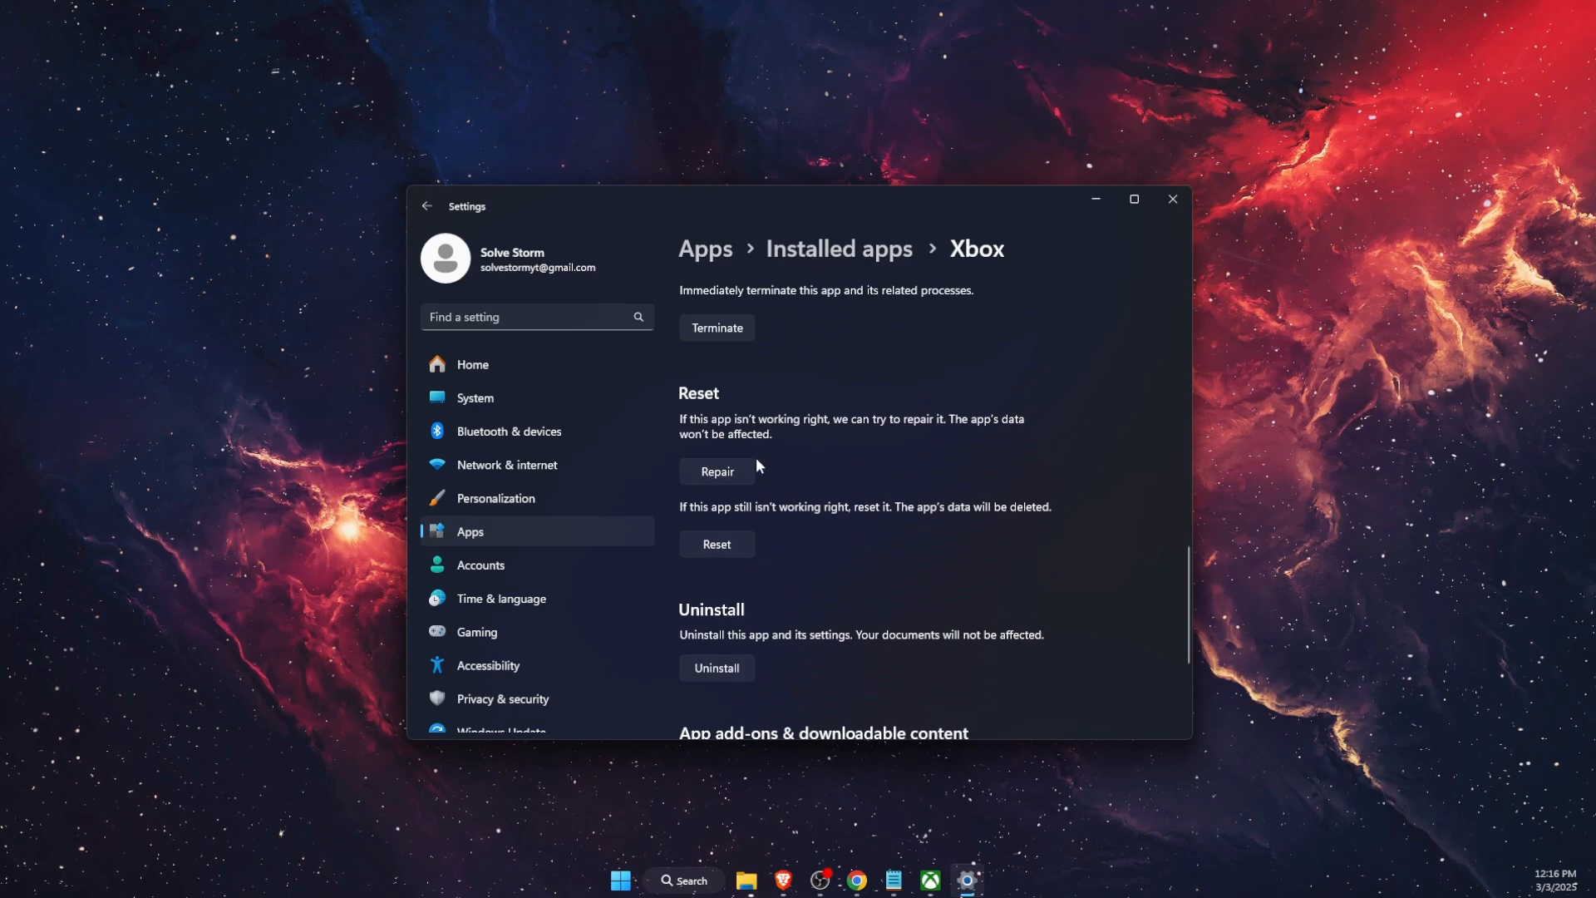
scroll("down", 3)
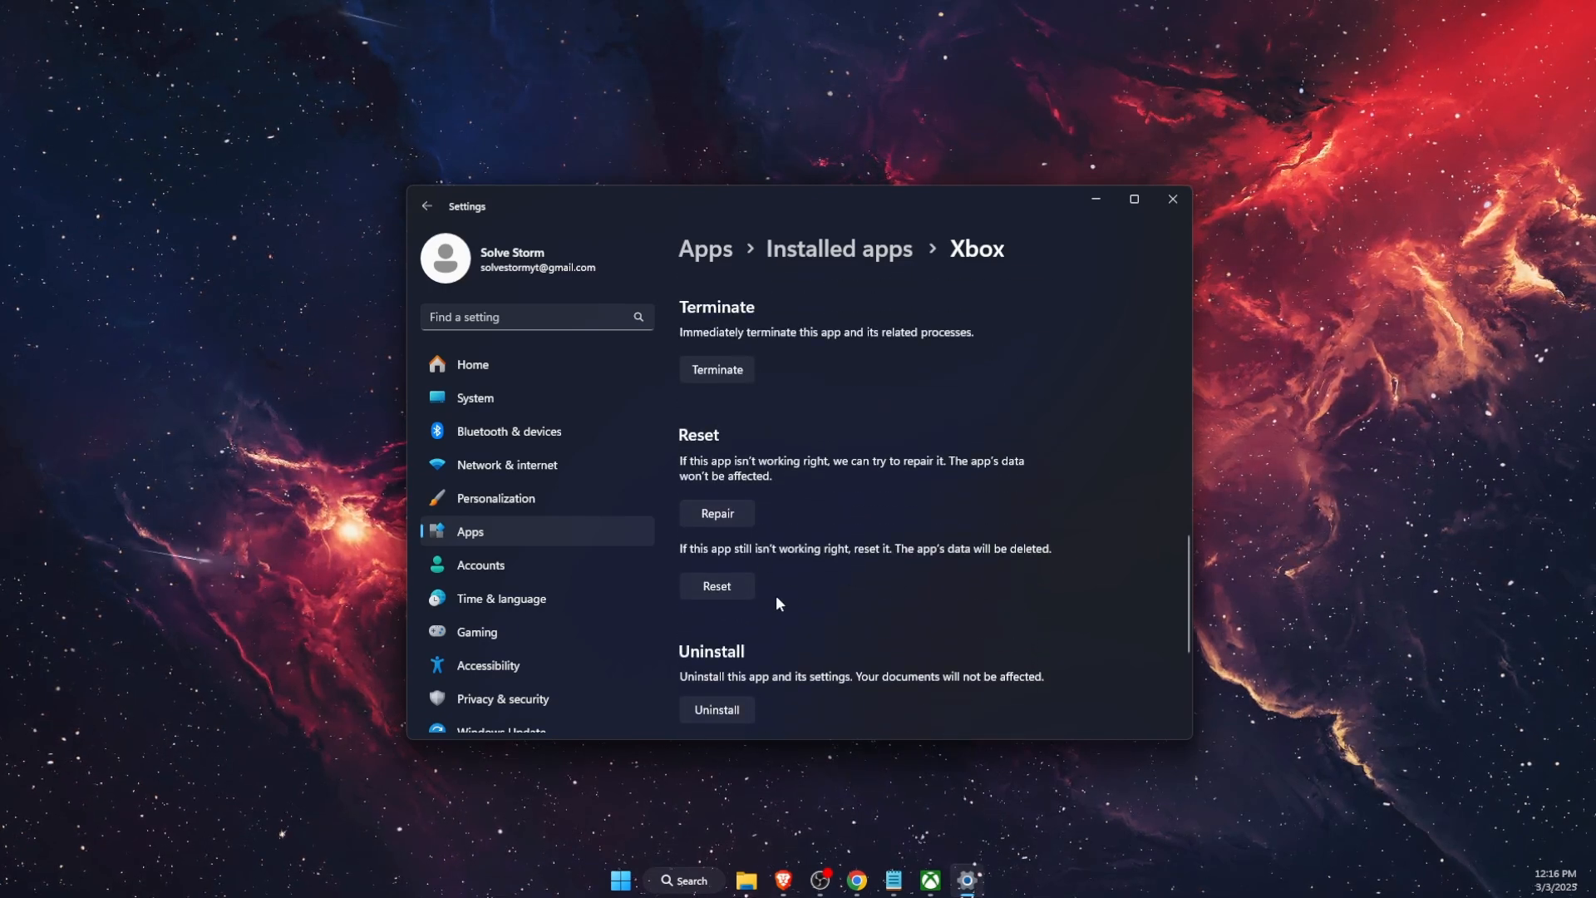
left_click(946, 879)
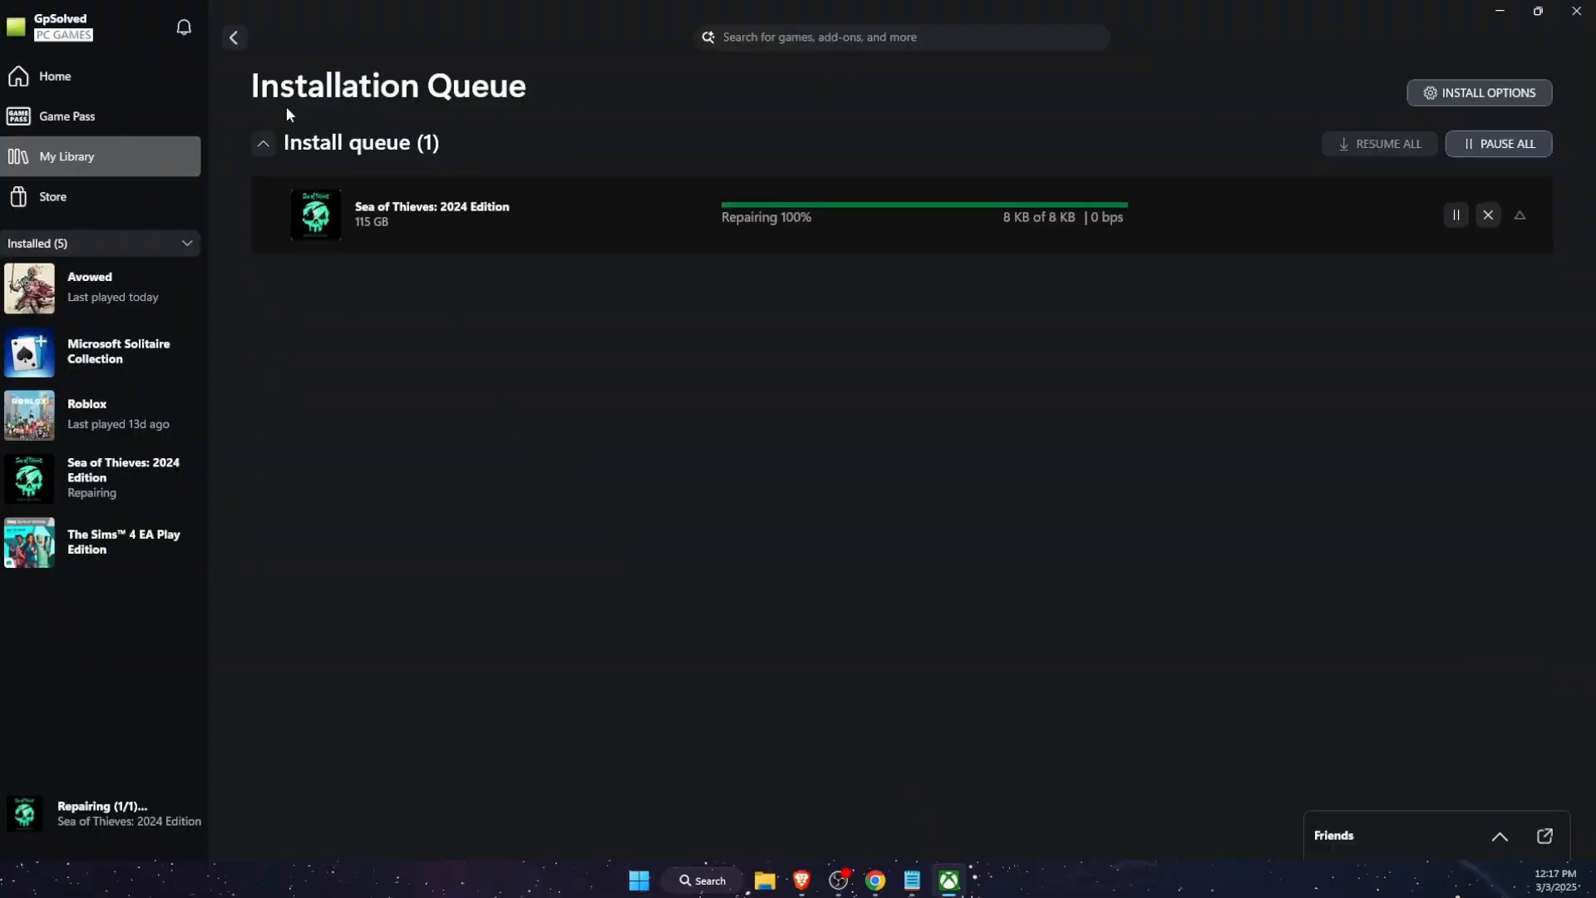
Show the Xbox Support dialog from the profile menu in the top-left corner
left_click(51, 25)
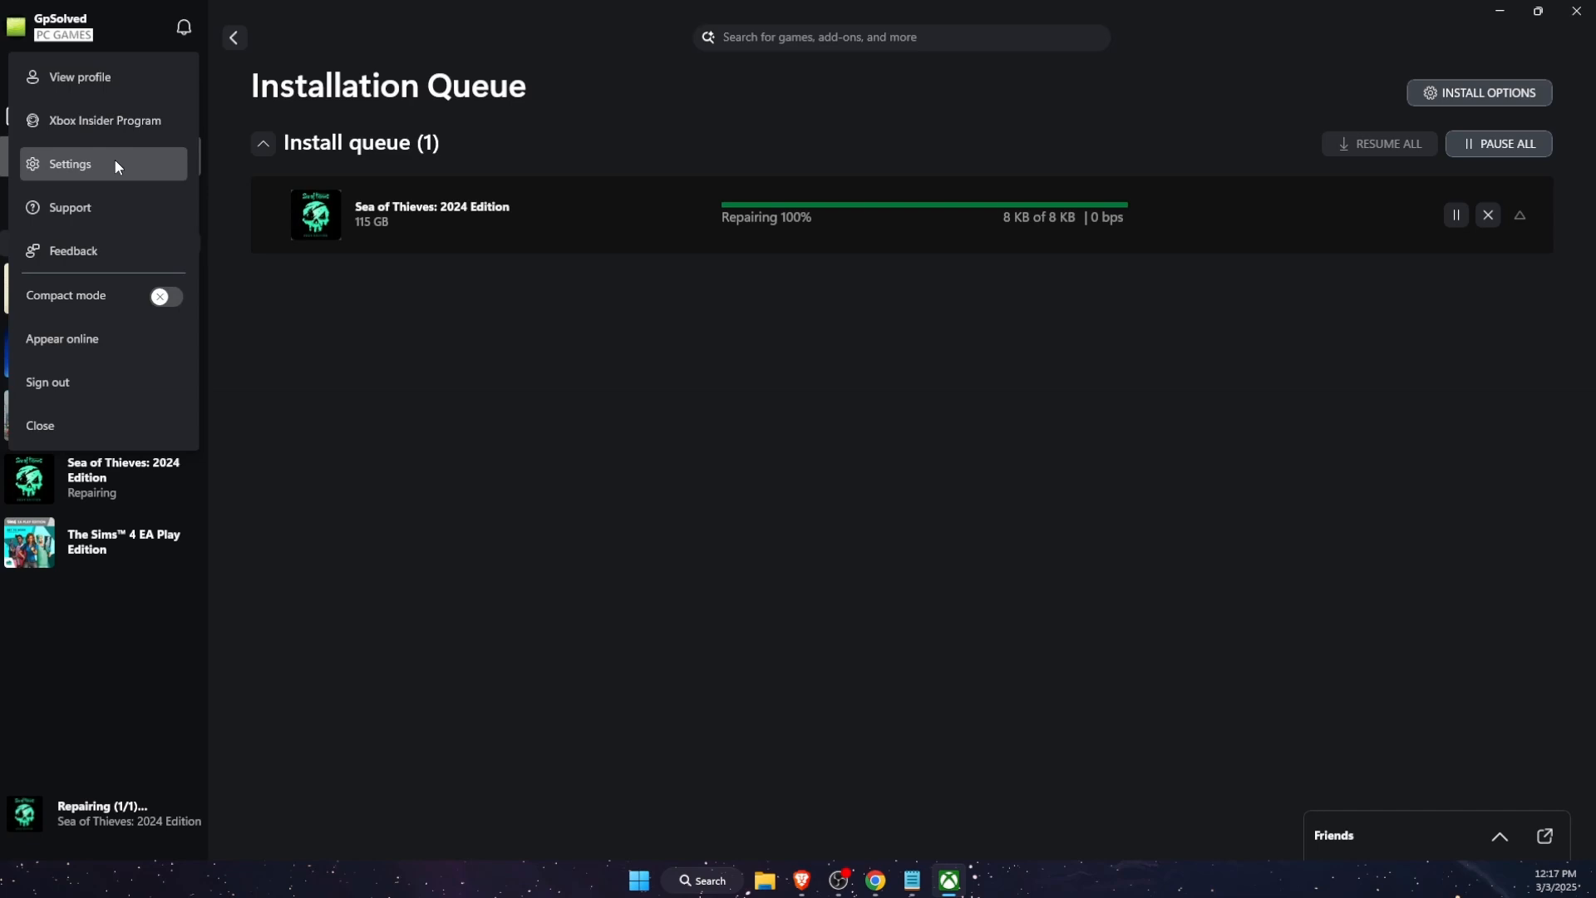
mouse_move(116, 180)
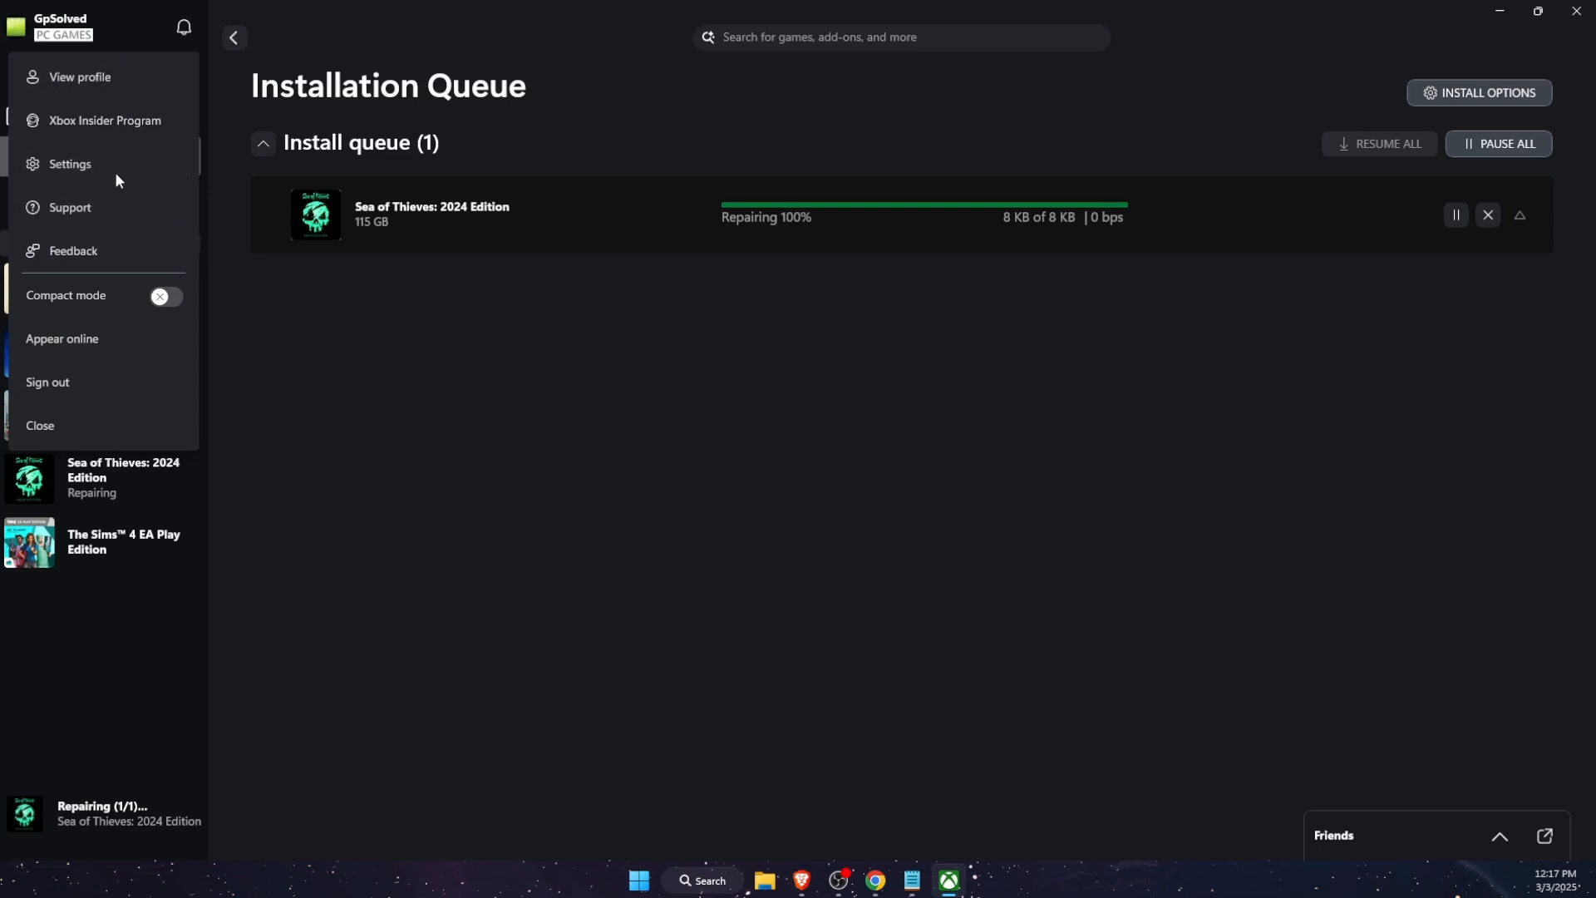
mouse_move(114, 211)
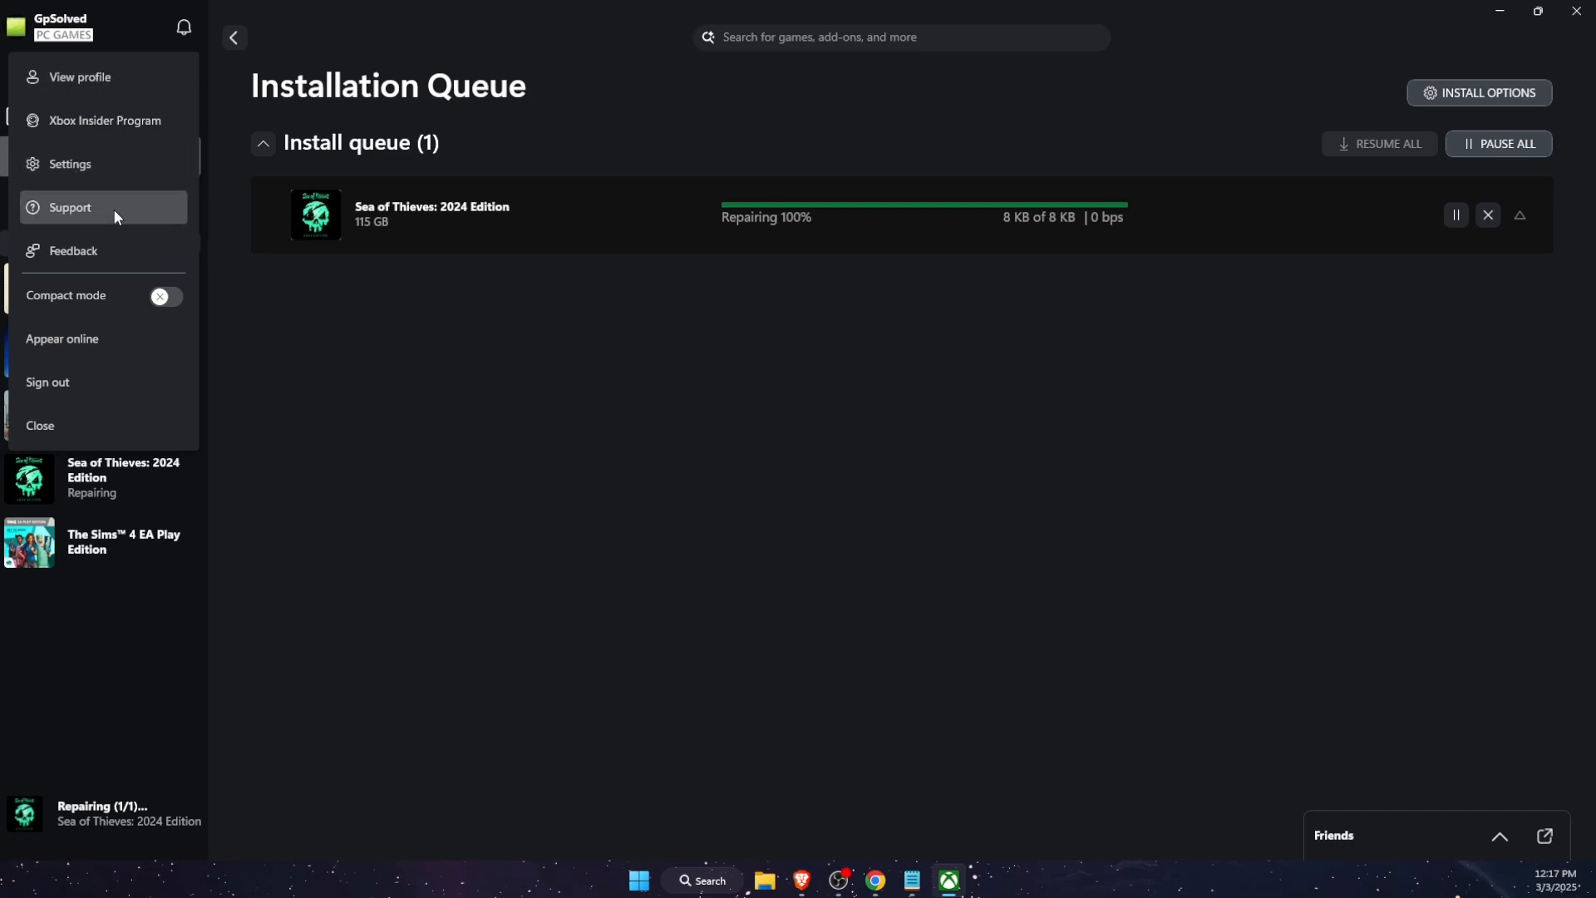
left_click(70, 209)
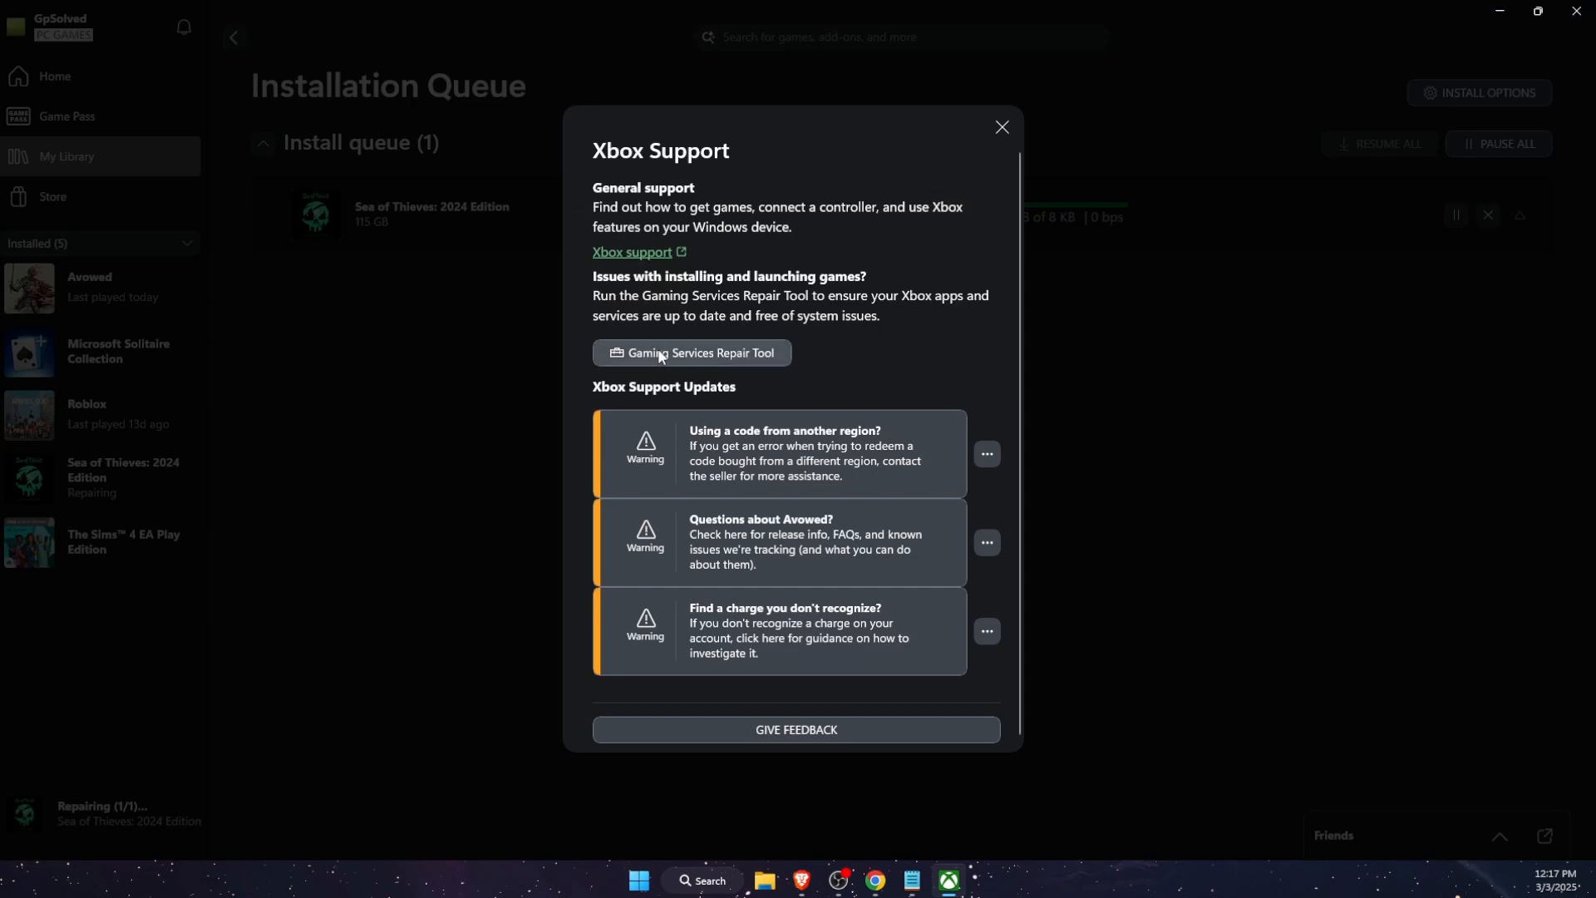
Run the Gaming Services Repair Tool and start repairing so Sea of Thieves can launch
left_click(690, 352)
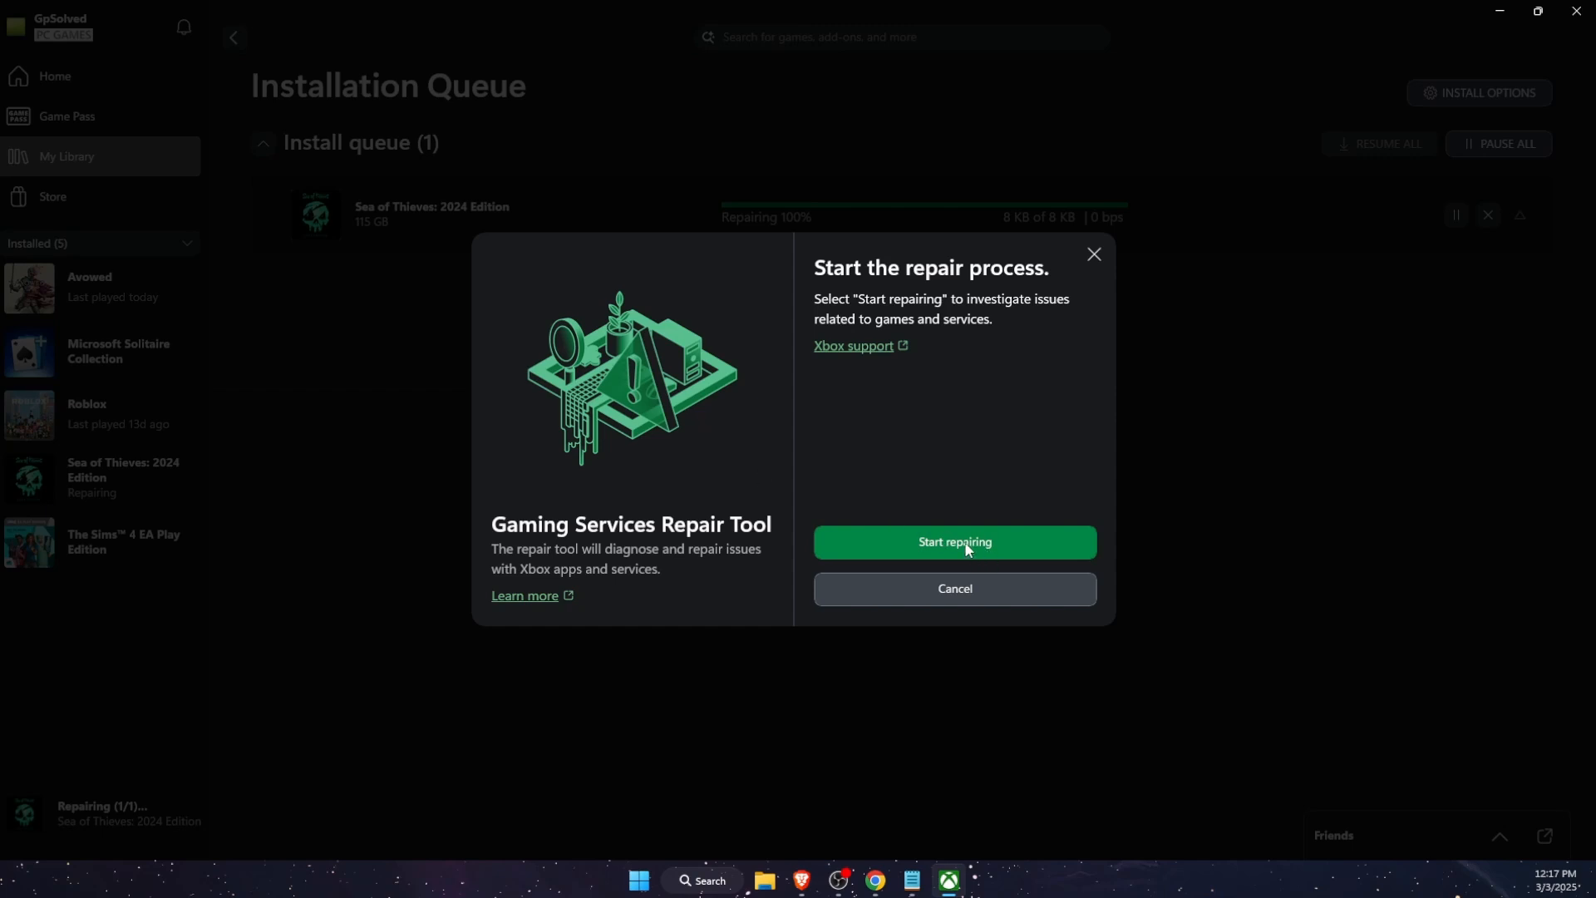
left_click(953, 542)
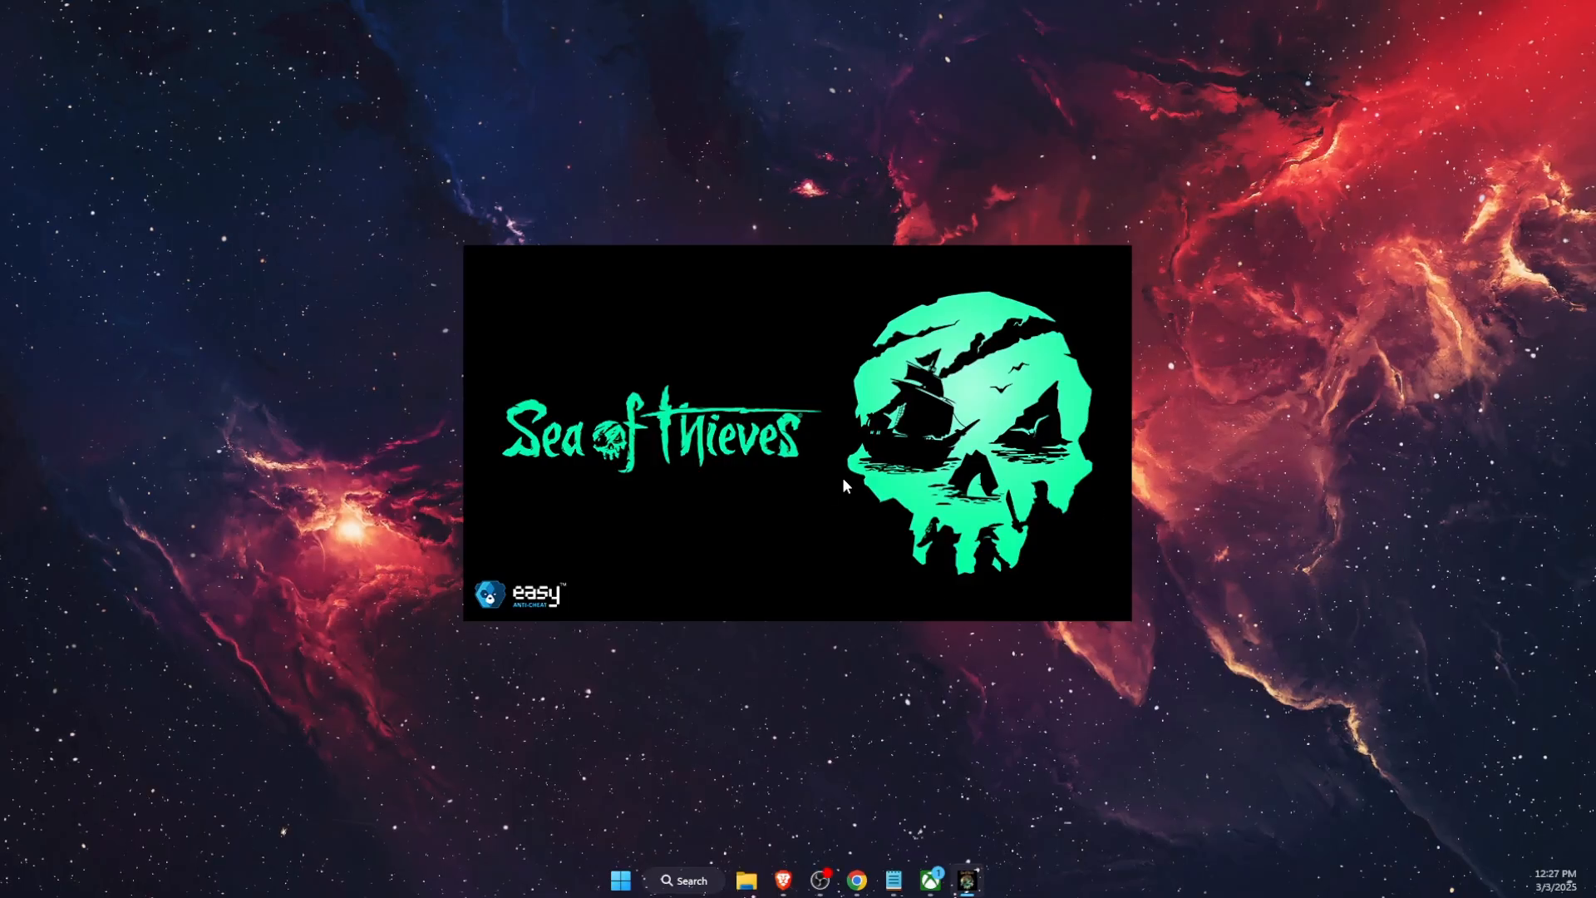
mouse_move(916, 497)
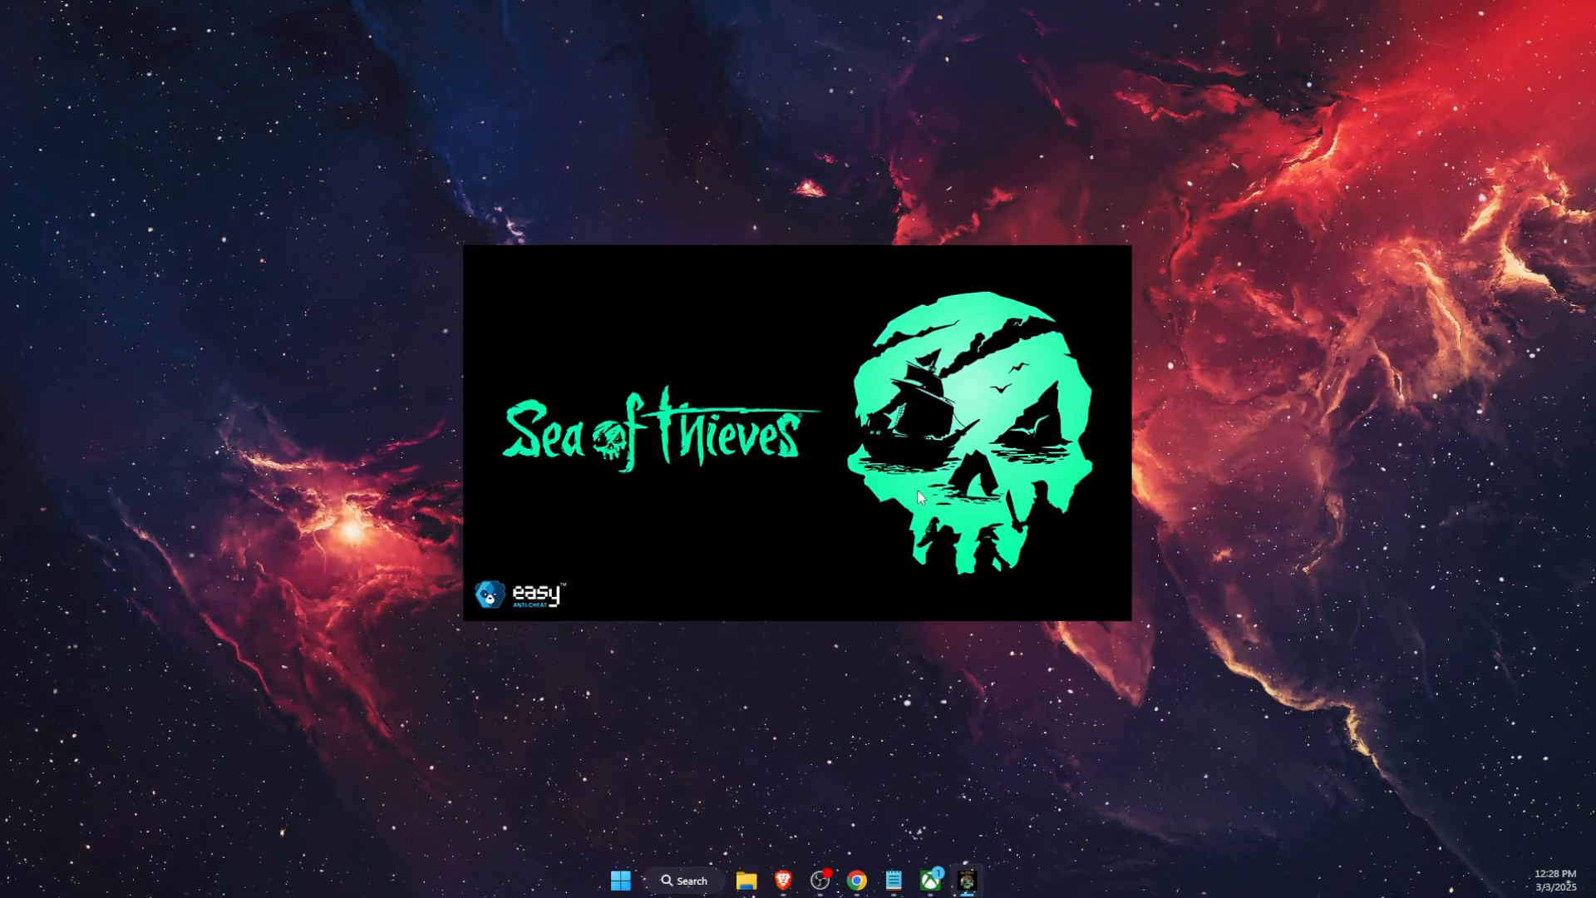